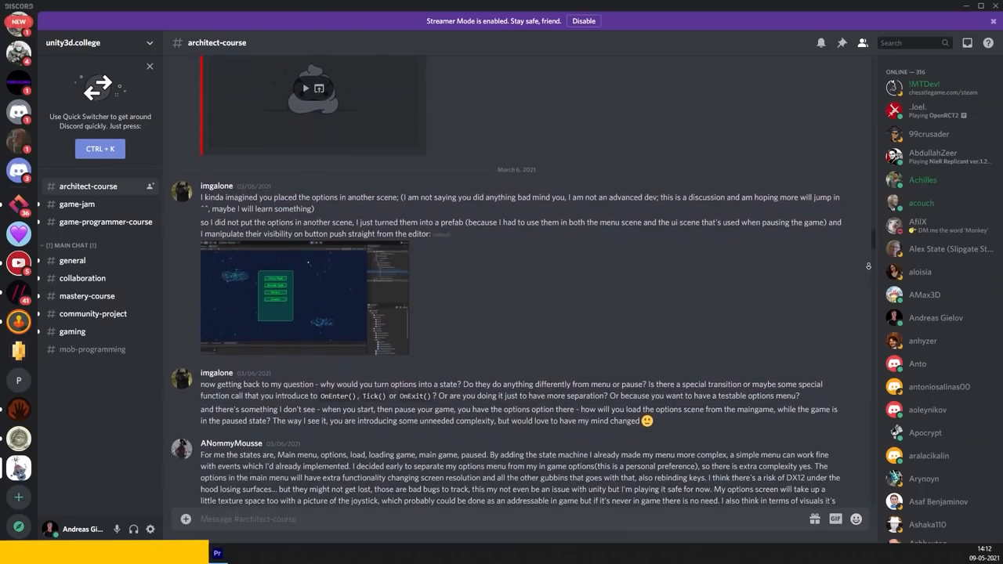
Exit the maximized Game view and reopen the BreakTheScreen scene in the editor layout.
{"action": "scroll", "scroll_direction": "down", "scroll_amount": 3}
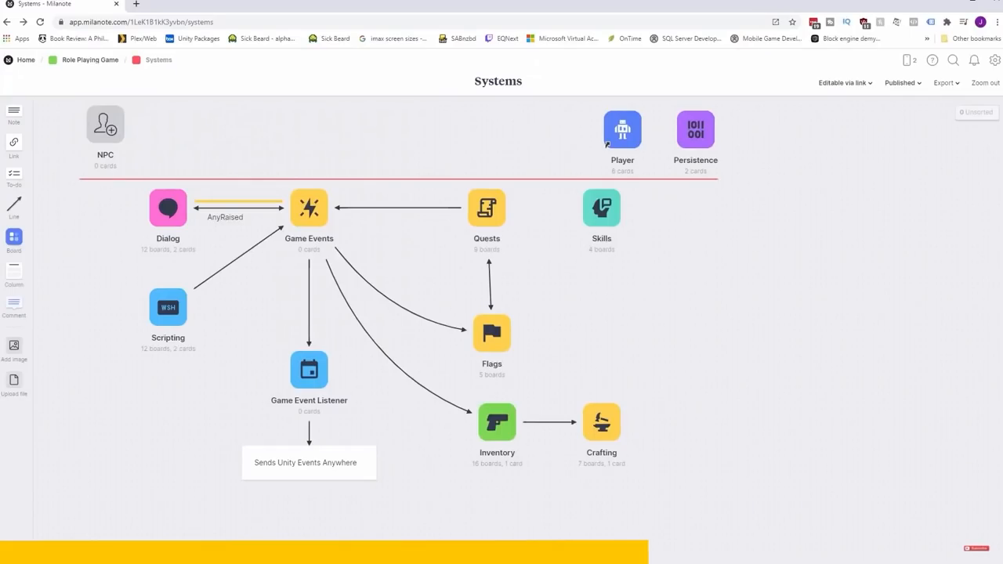
{"action": "double_click", "coordinate": [168, 207]}
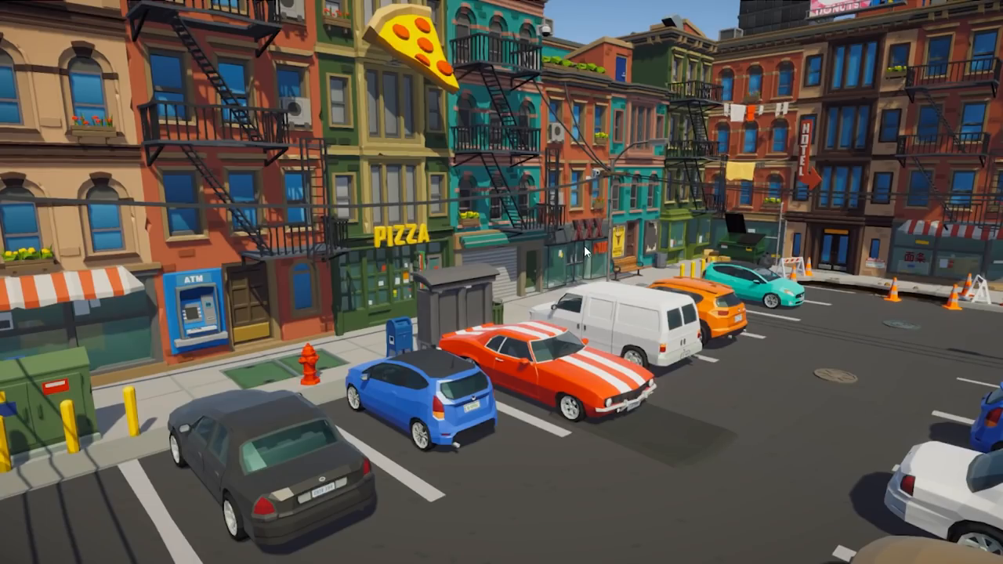
{"action": "mouse_move", "coordinate": [692, 211]}
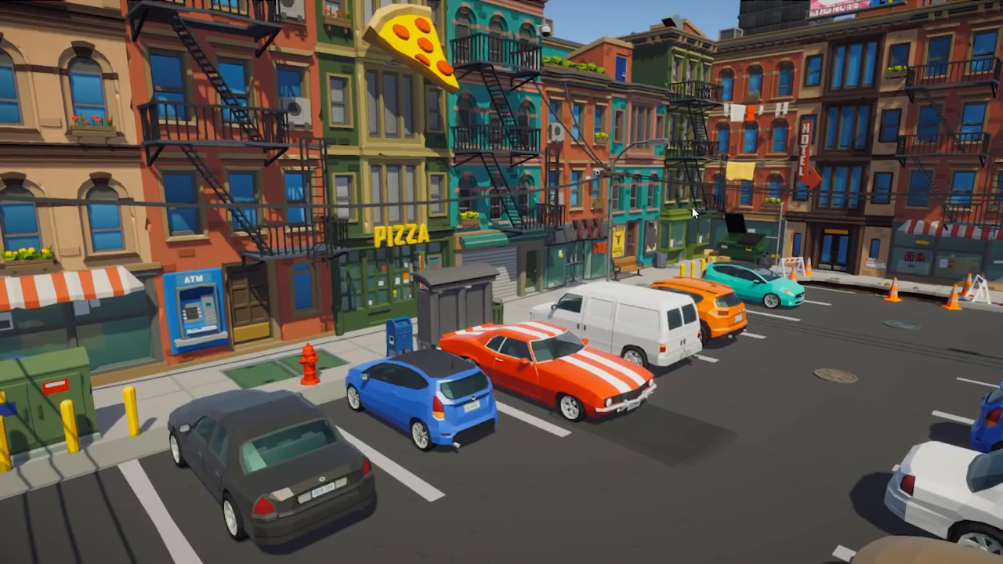
{"action": "mouse_move", "coordinate": [687, 210]}
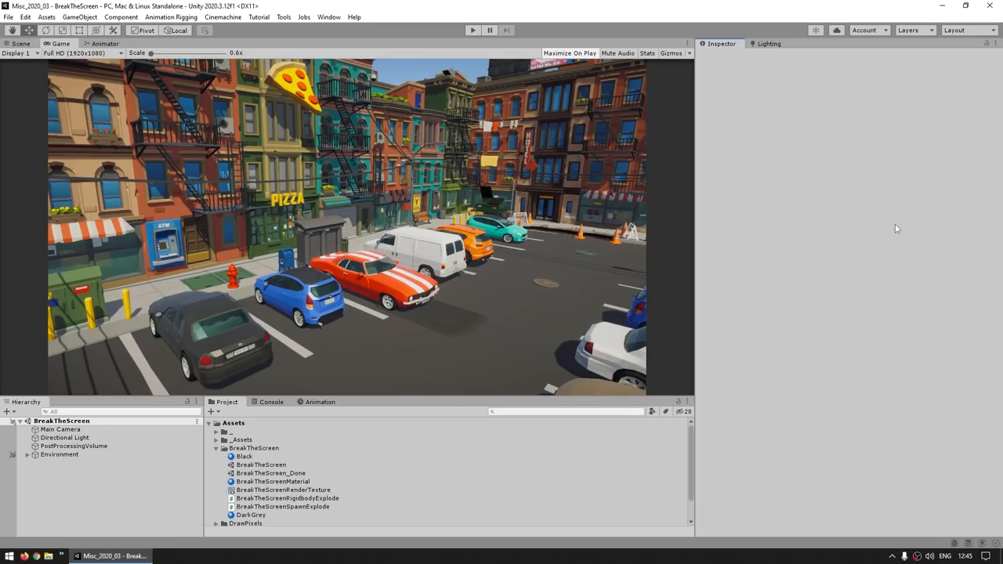
{"action": "mouse_move", "coordinate": [301, 323]}
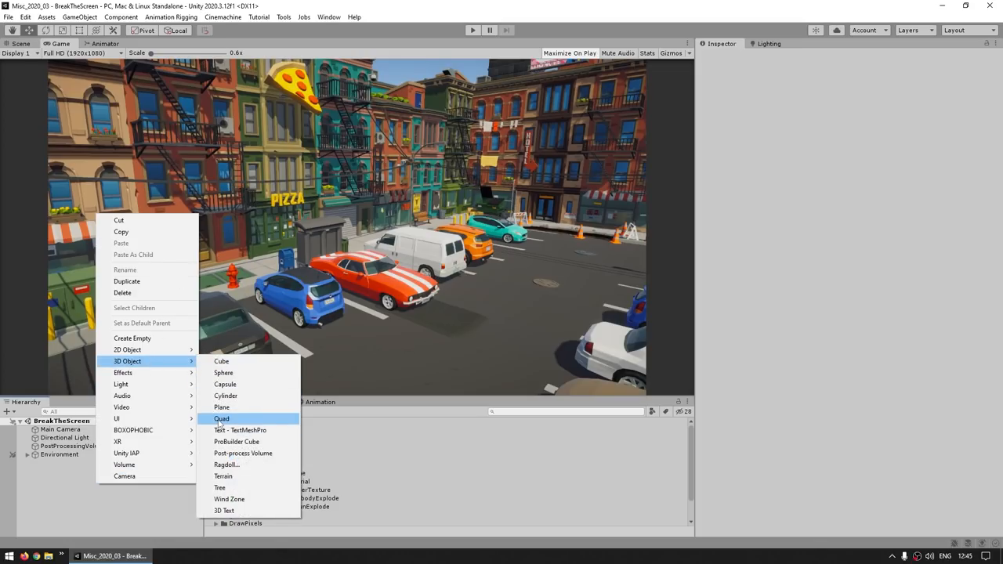
Add a Cube to the scene and flatten it with Scale Z 0.1.
{"action": "left_click", "coordinate": [223, 418]}
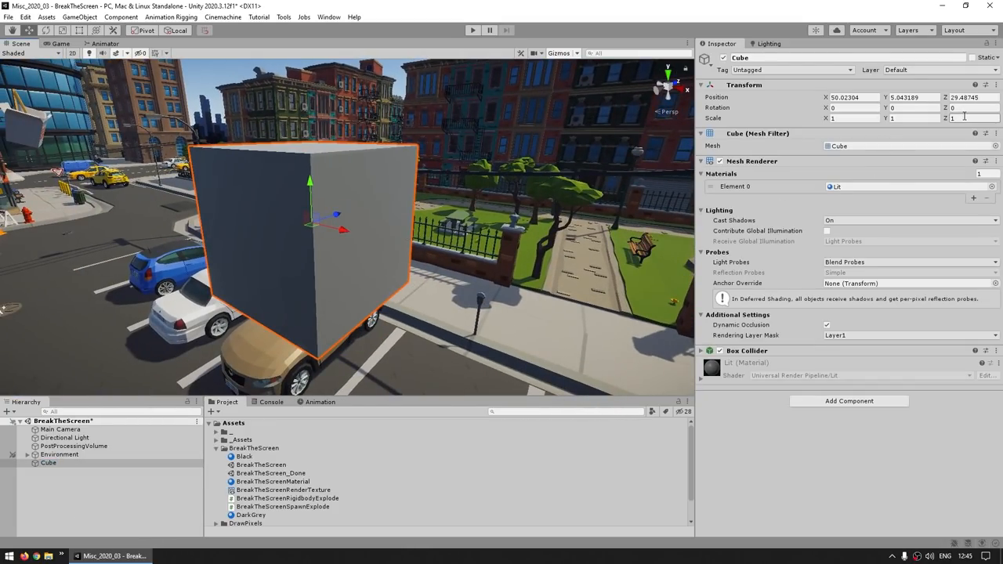
{"action": "type", "text": "0.1"}
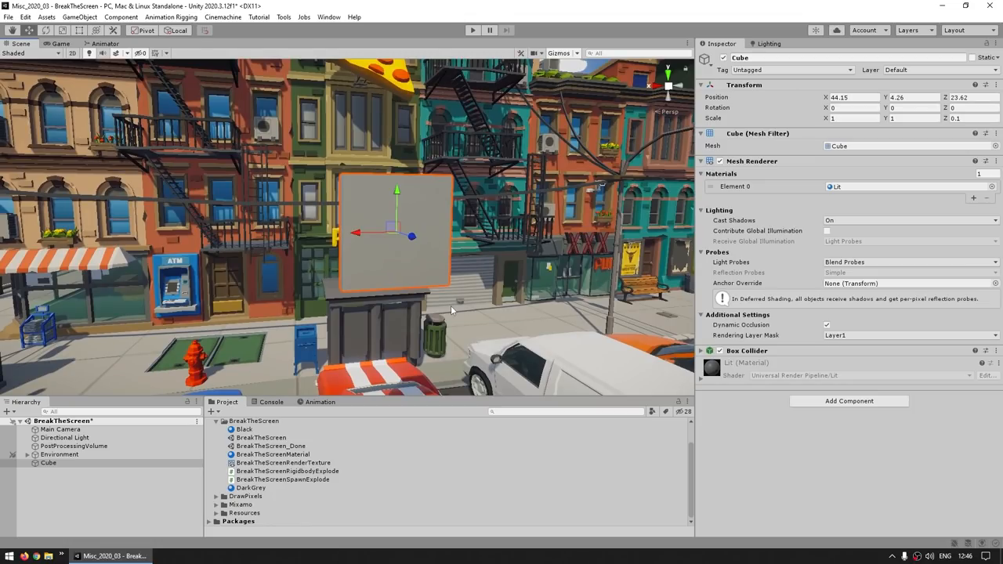
{"action": "mouse_move", "coordinate": [406, 268]}
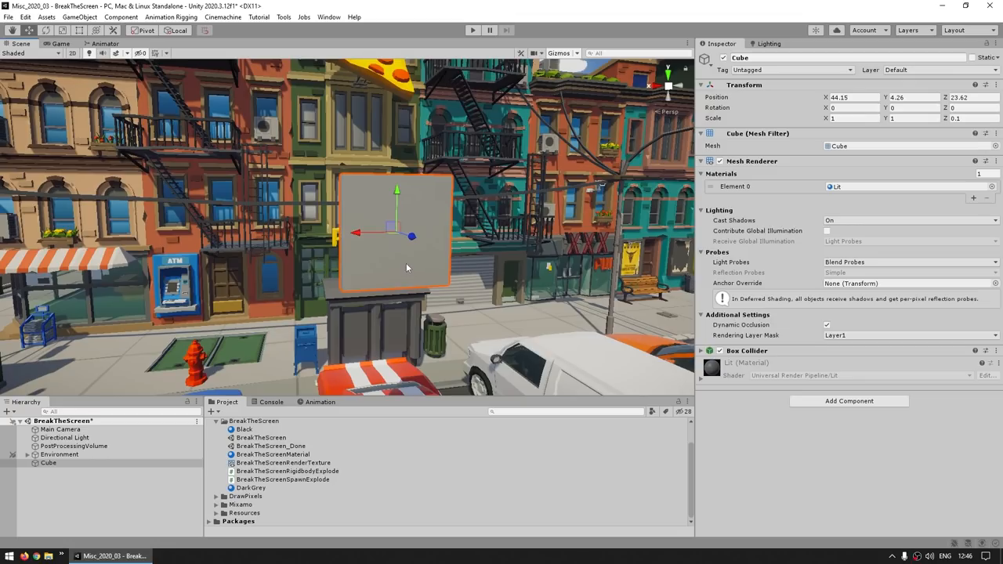
{"action": "mouse_move", "coordinate": [383, 273]}
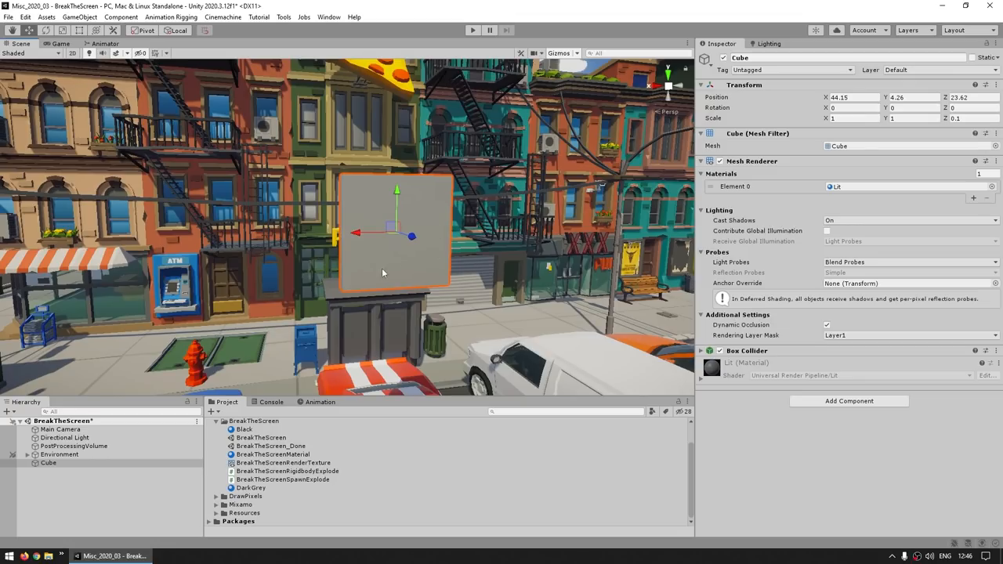
{"action": "mouse_move", "coordinate": [435, 274]}
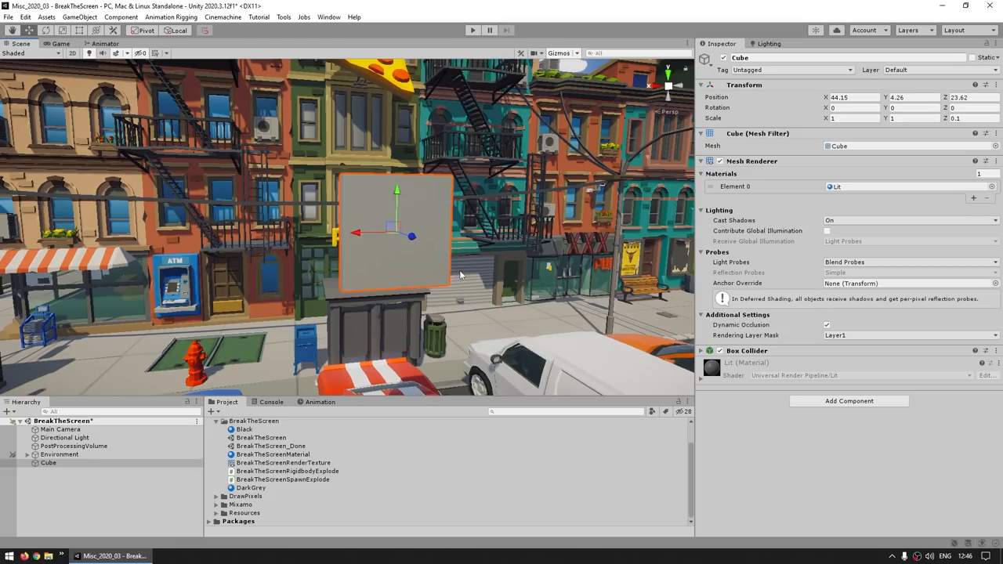
Widen the flat cube to Scale X 1.6 for a 16:9 screen shape.
{"action": "left_click", "coordinate": [854, 117]}
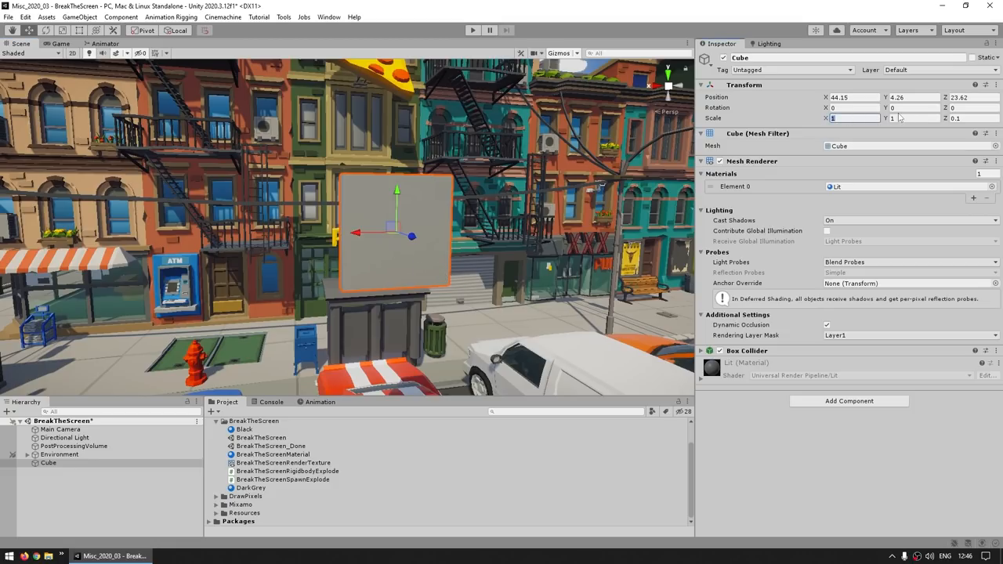
{"action": "type", "text": "1.6"}
{"action": "left_click", "coordinate": [915, 118]}
{"action": "type", "text": "0.9"}
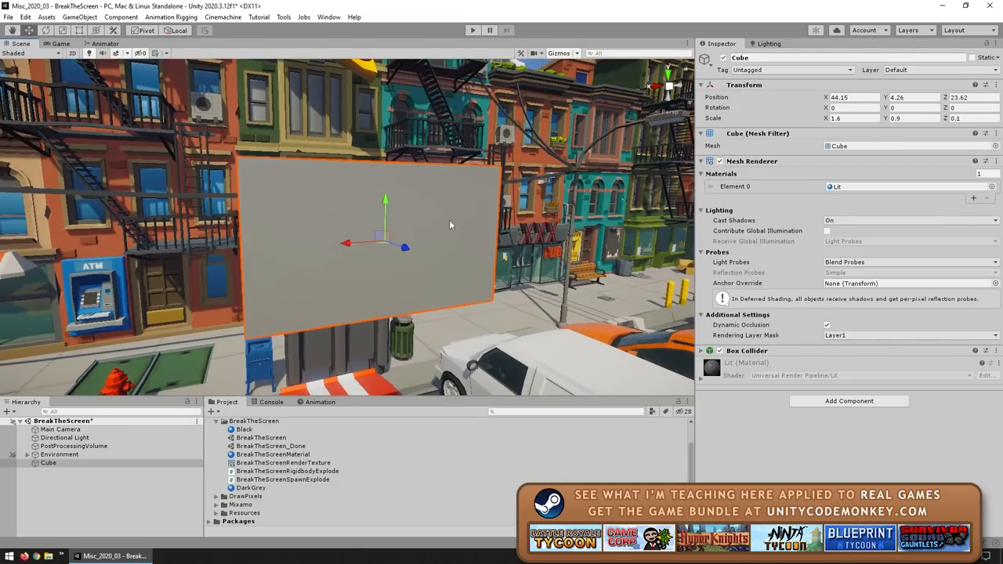
{"action": "mouse_move", "coordinate": [416, 216]}
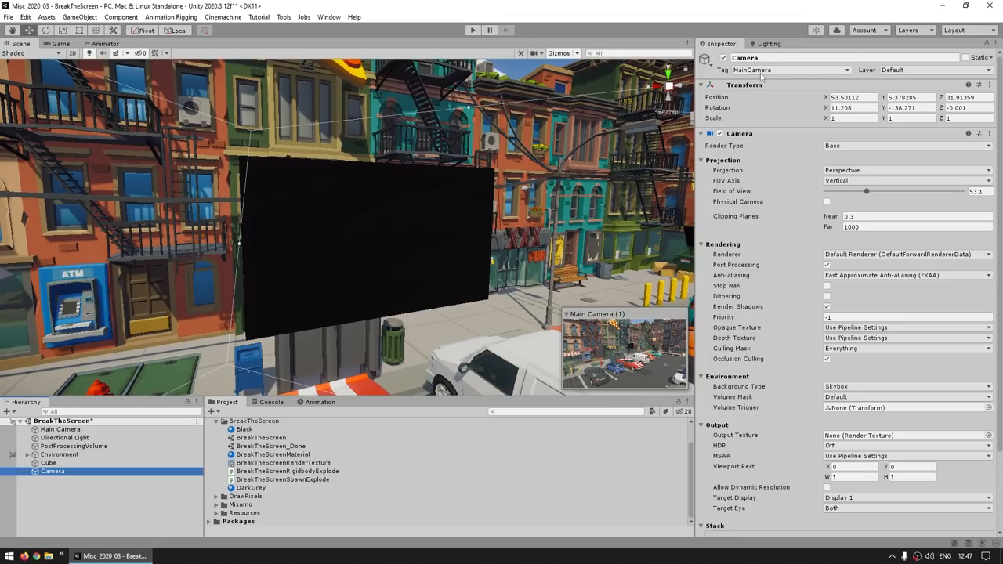
Make the new camera render into BreakTheScreenRenderTexture as its output texture.
{"action": "scroll", "scroll_direction": "down", "scroll_amount": 3}
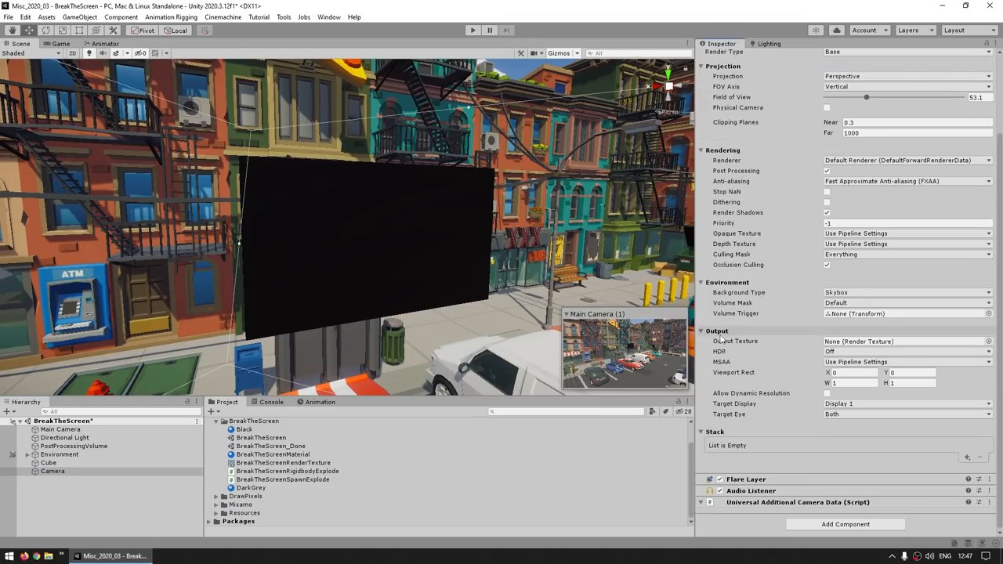
{"action": "left_click", "coordinate": [283, 463]}
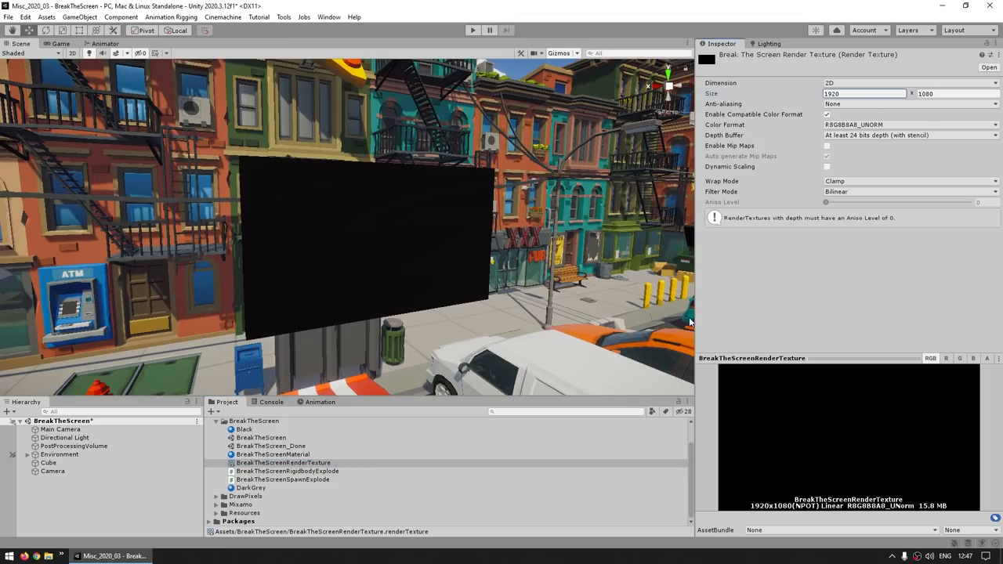
{"action": "left_click", "coordinate": [53, 470]}
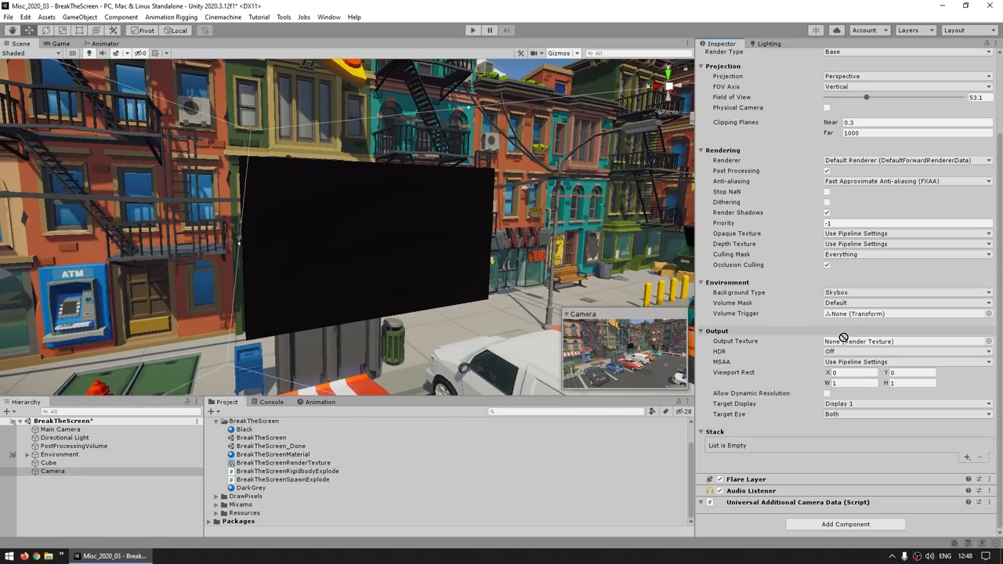
{"action": "left_click", "coordinate": [272, 455]}
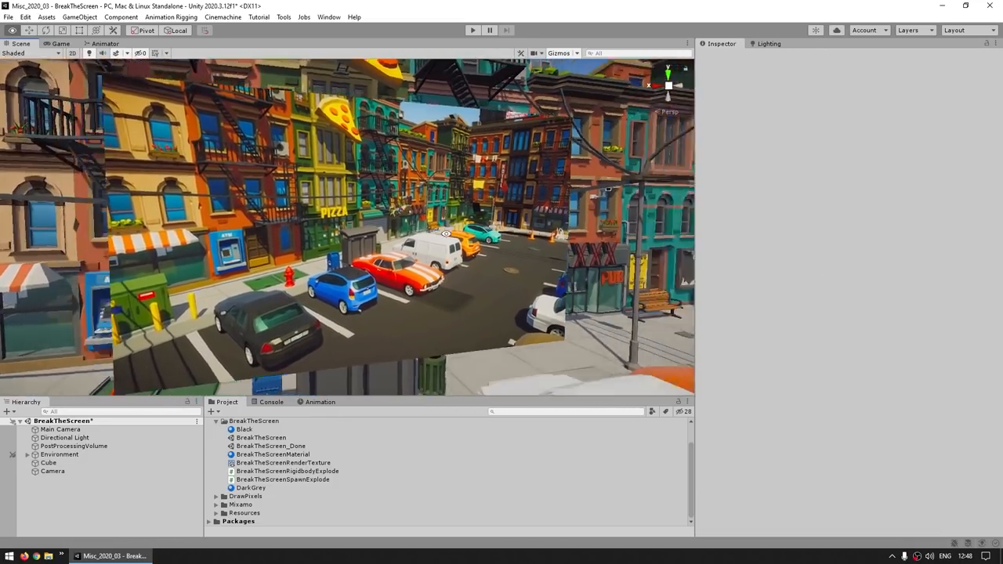
Give the flat cube the BreakTheScreenMaterial so it shows the camera's city view.
{"action": "left_click", "coordinate": [49, 463]}
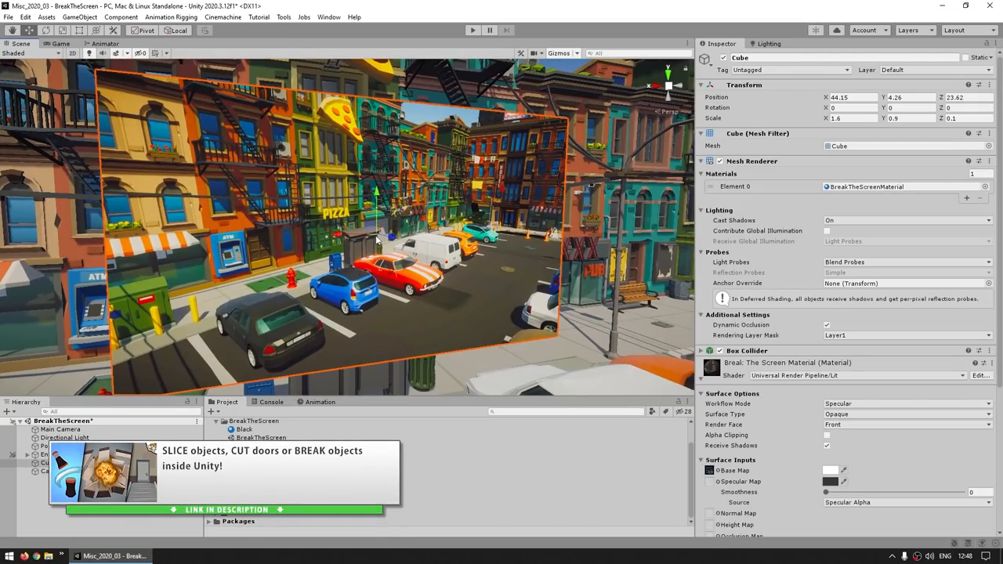
{"action": "mouse_move", "coordinate": [358, 232]}
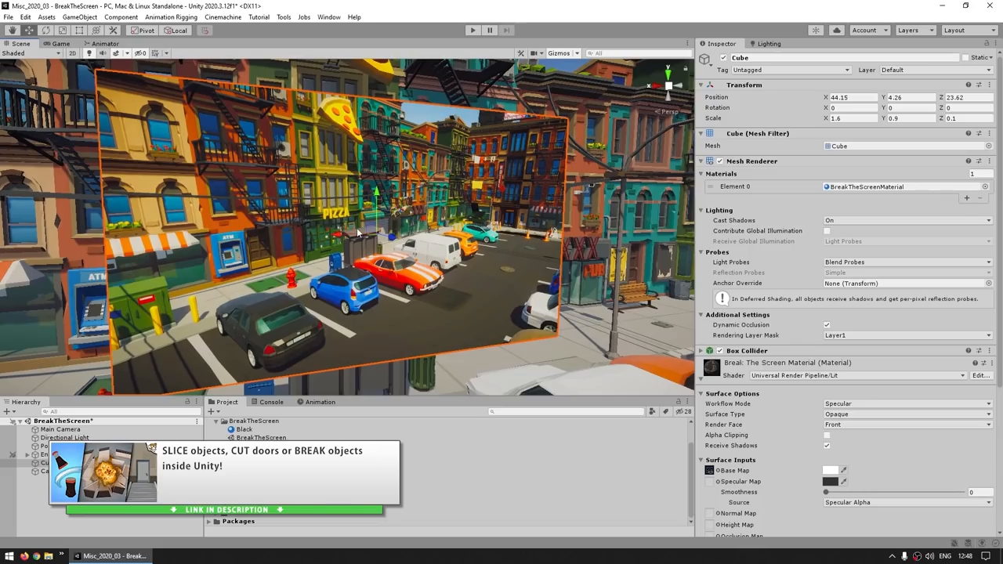
{"action": "left_click", "coordinate": [283, 15]}
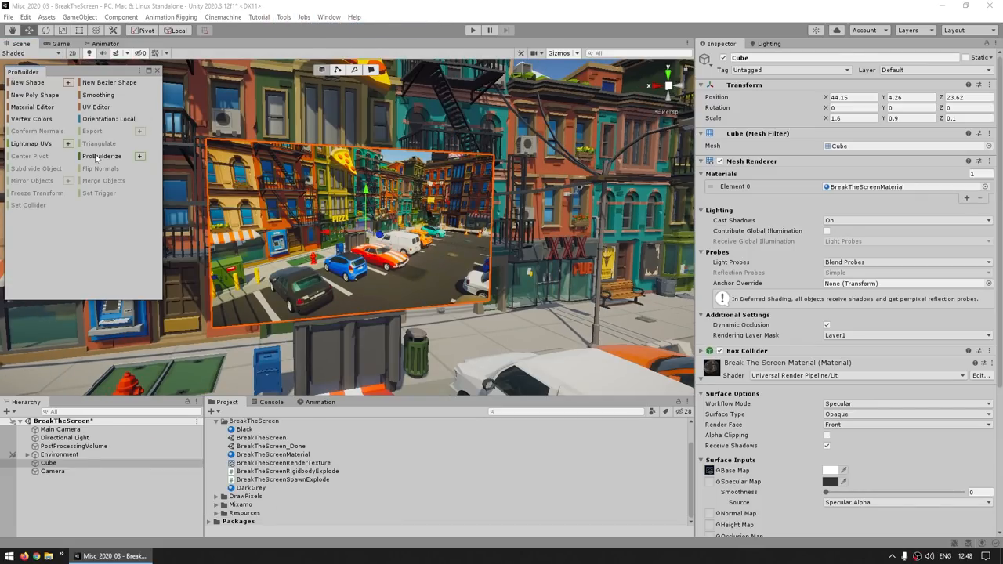
ProBuilderize a copy of the panel as Cube (1) and start the ProBuilder Boolean tool.
{"action": "right_click", "coordinate": [71, 421]}
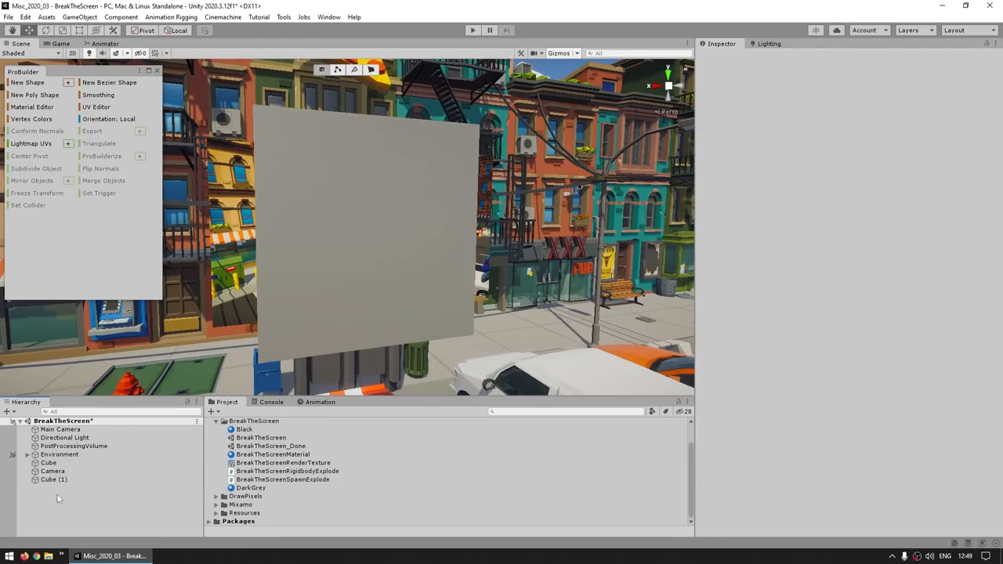
{"action": "left_click", "coordinate": [53, 479]}
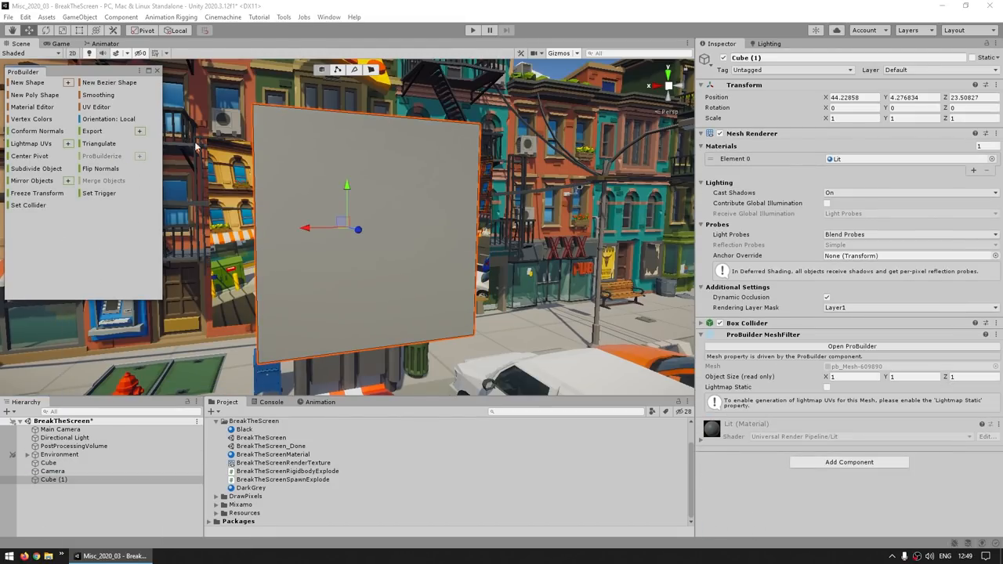
{"action": "left_click", "coordinate": [283, 16]}
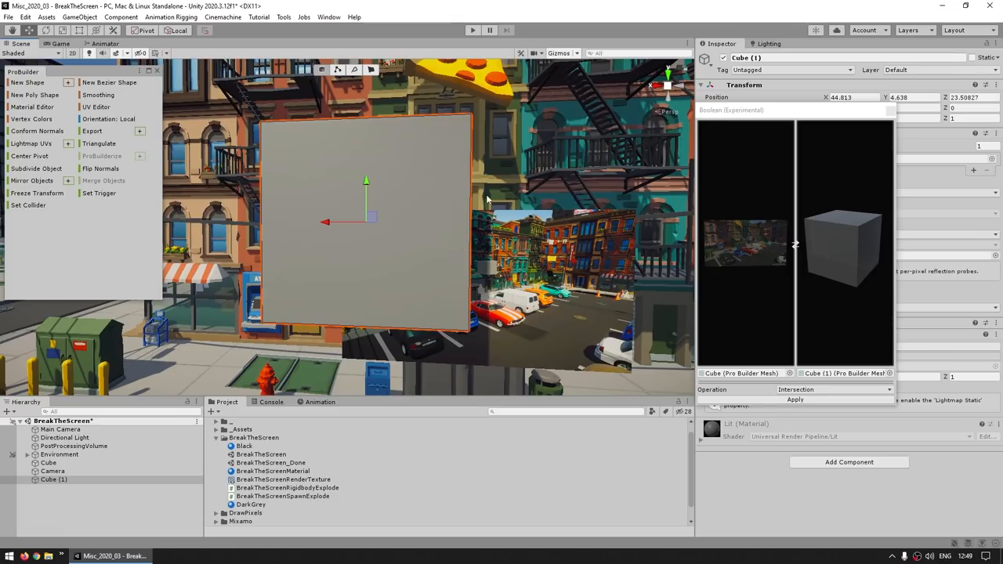
{"action": "mouse_move", "coordinate": [517, 163]}
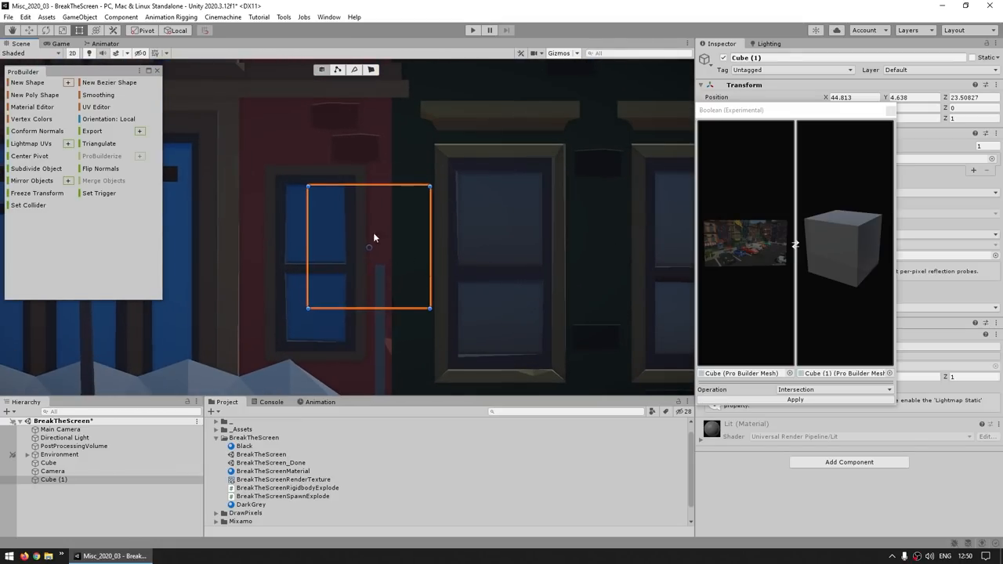
Hide the Environment object so only the screen panel and Cube (1) remain visible.
{"action": "left_click", "coordinate": [54, 479]}
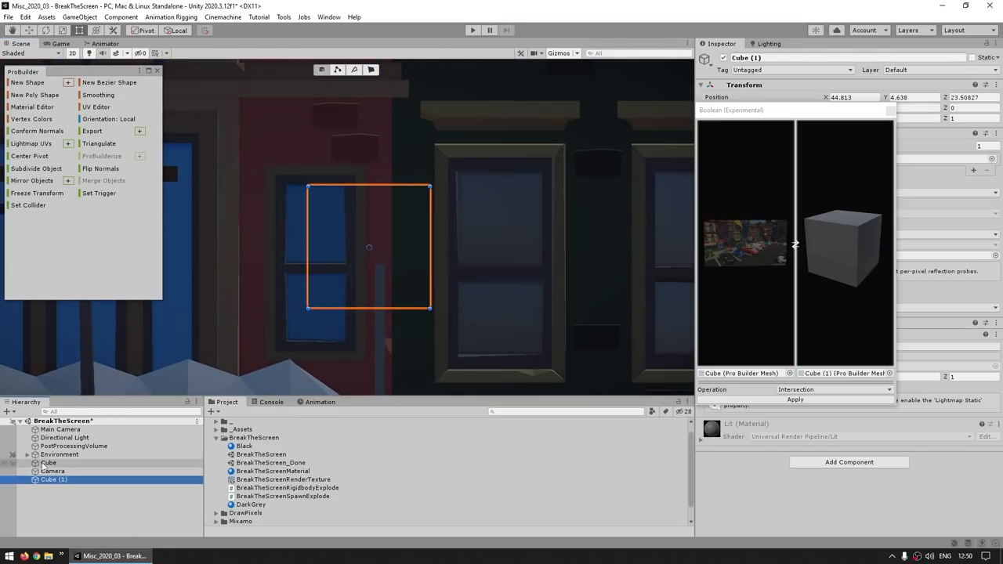
{"action": "left_click", "coordinate": [59, 454]}
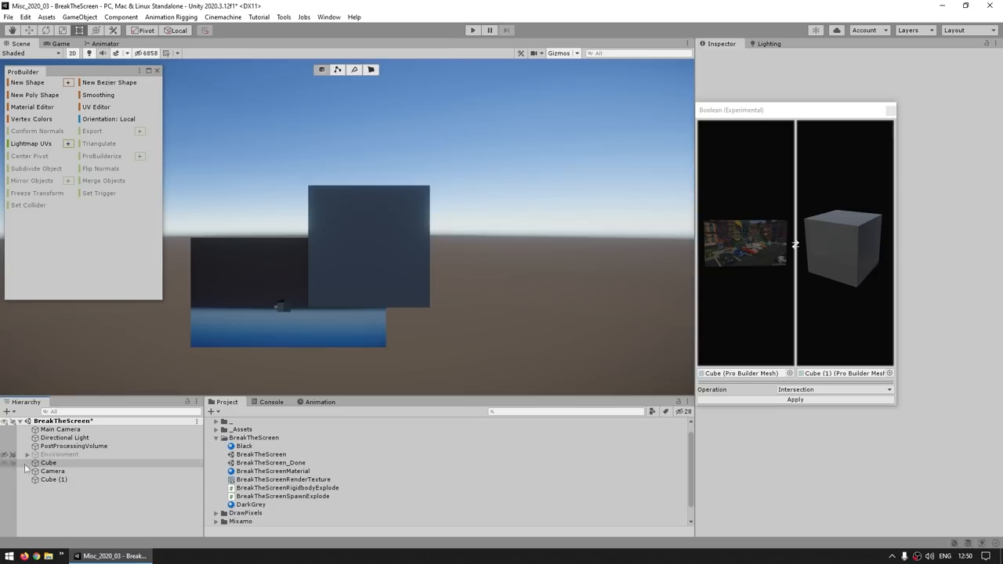
{"action": "left_click", "coordinate": [59, 455]}
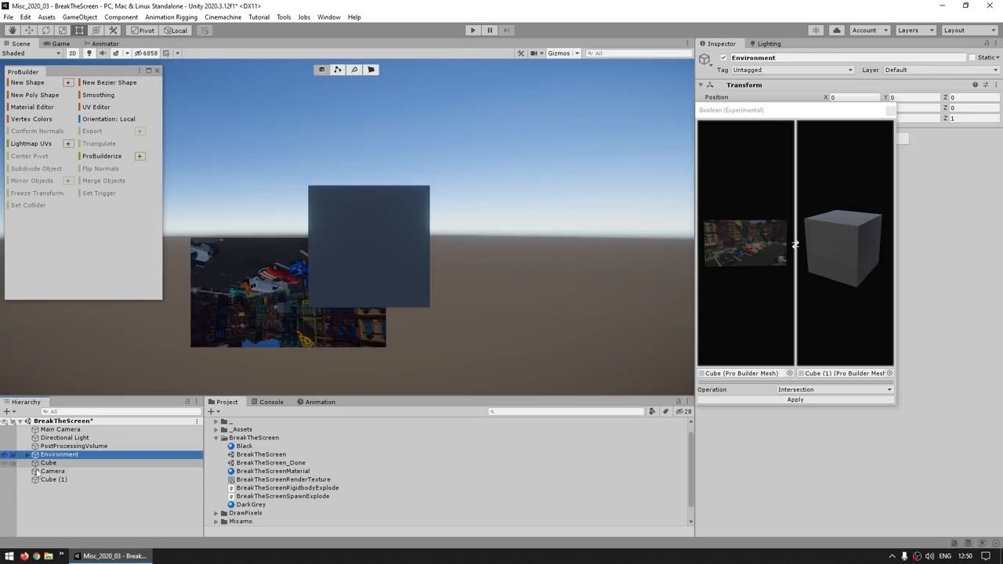
{"action": "left_click", "coordinate": [53, 479]}
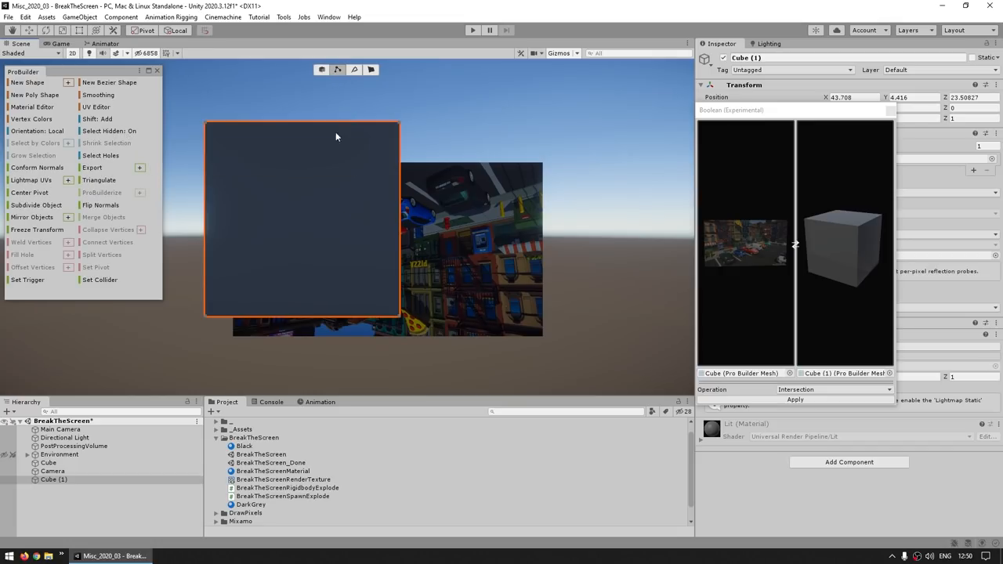
{"action": "mouse_move", "coordinate": [379, 148]}
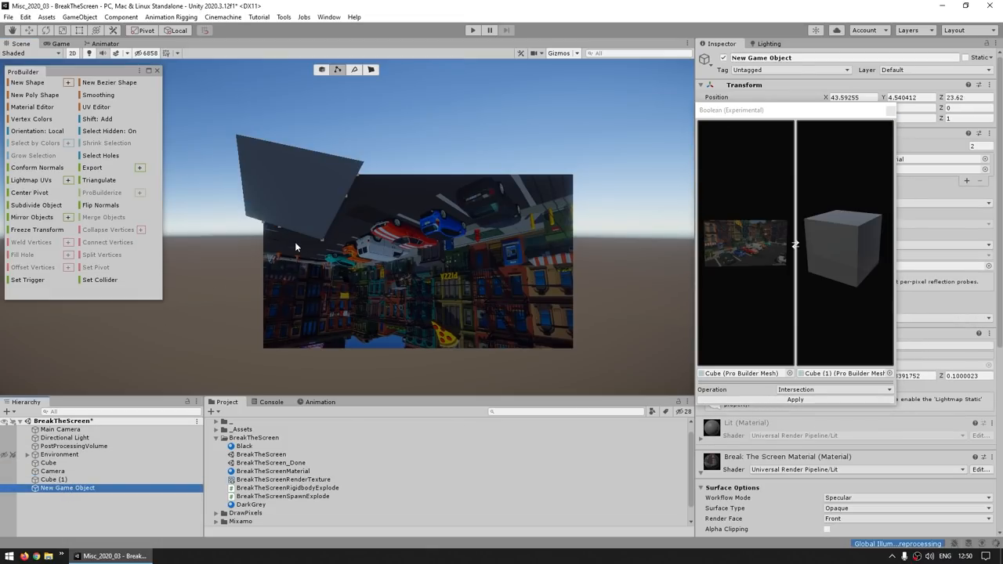
Apply a Boolean Intersection between the cube and the screen quad to cut shard meshes.
{"action": "left_click", "coordinate": [321, 69]}
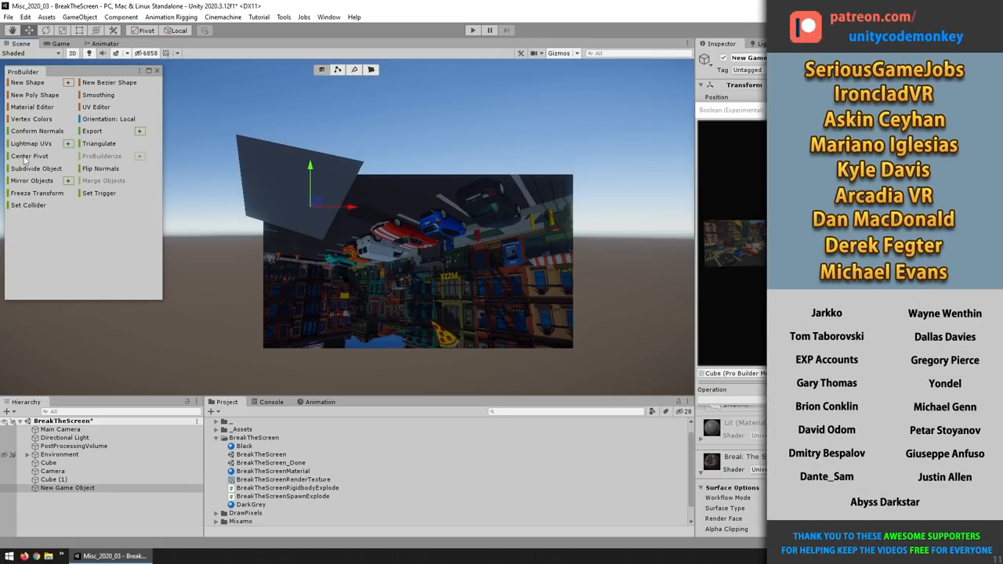
{"action": "mouse_move", "coordinate": [29, 156]}
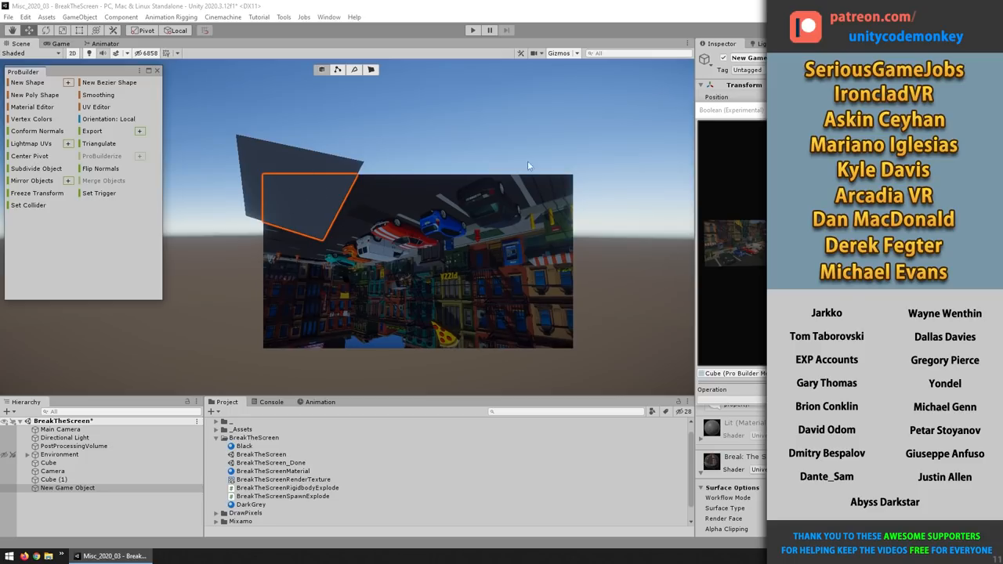
{"action": "mouse_move", "coordinate": [22, 160]}
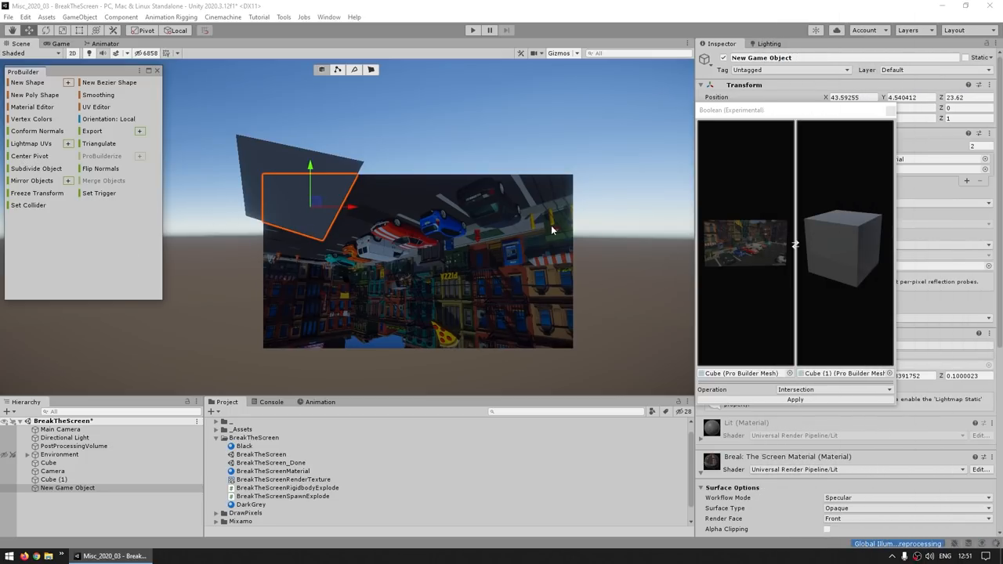
{"action": "mouse_move", "coordinate": [63, 519]}
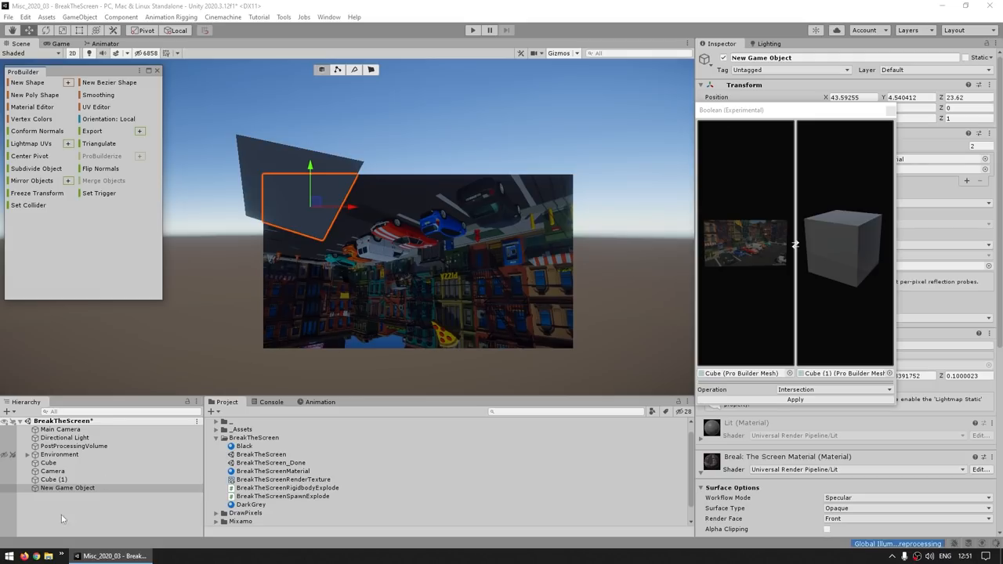
{"action": "left_click", "coordinate": [47, 463]}
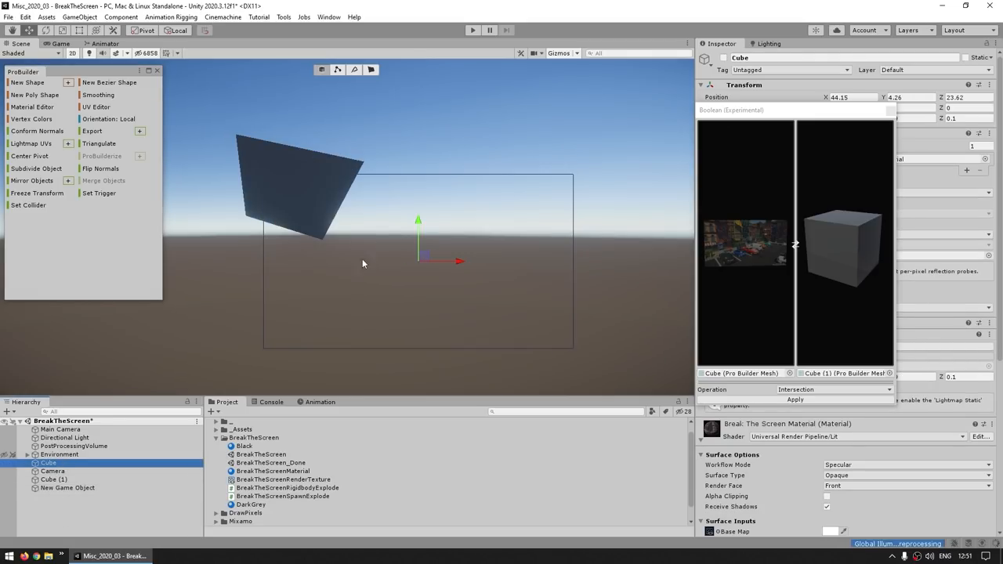
{"action": "left_click", "coordinate": [53, 470]}
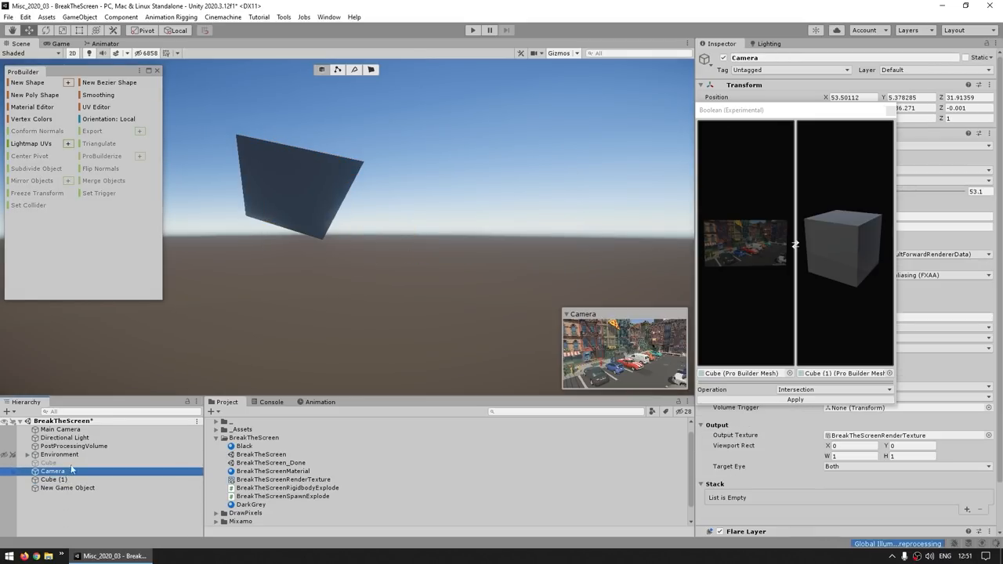
{"action": "left_click", "coordinate": [53, 480]}
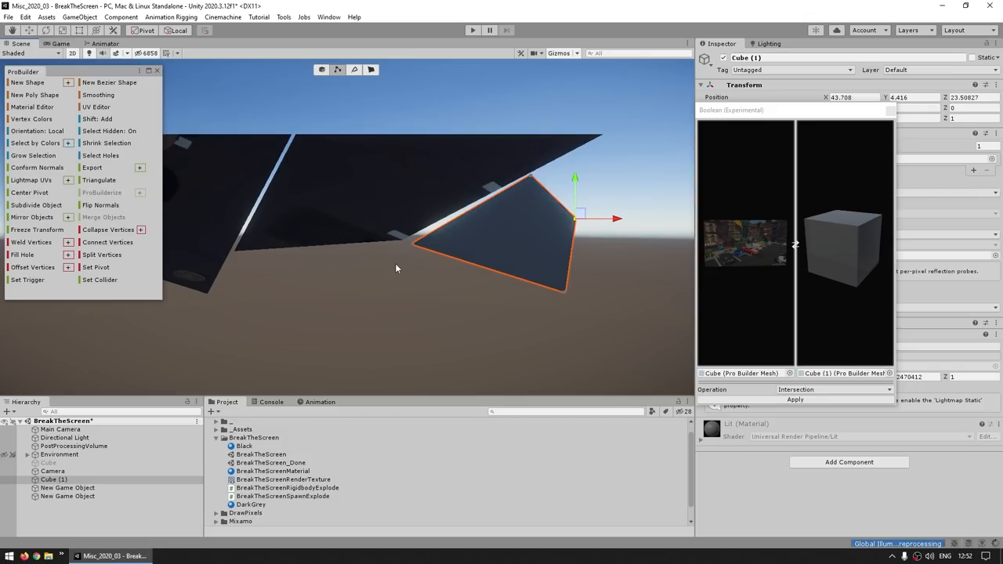
{"action": "mouse_move", "coordinate": [453, 317]}
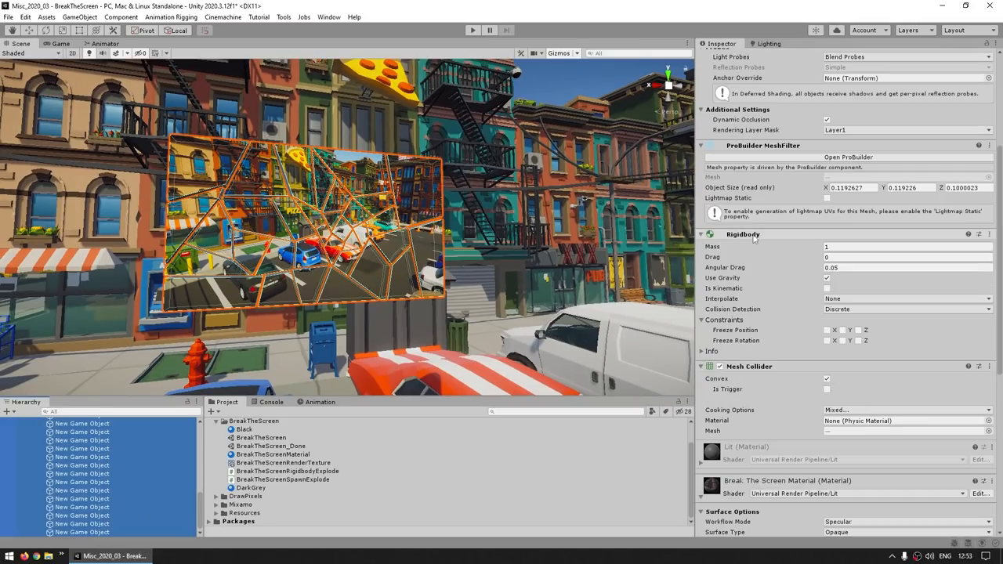
{"action": "mouse_move", "coordinate": [729, 389]}
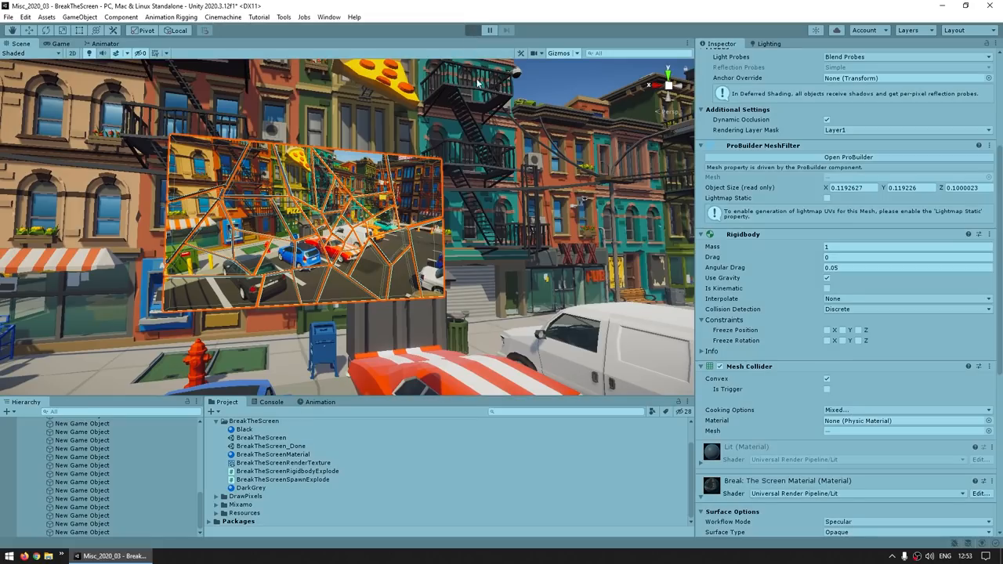
Play the scene to watch the physics-enabled shards fall onto the street.
{"action": "left_click", "coordinate": [489, 30]}
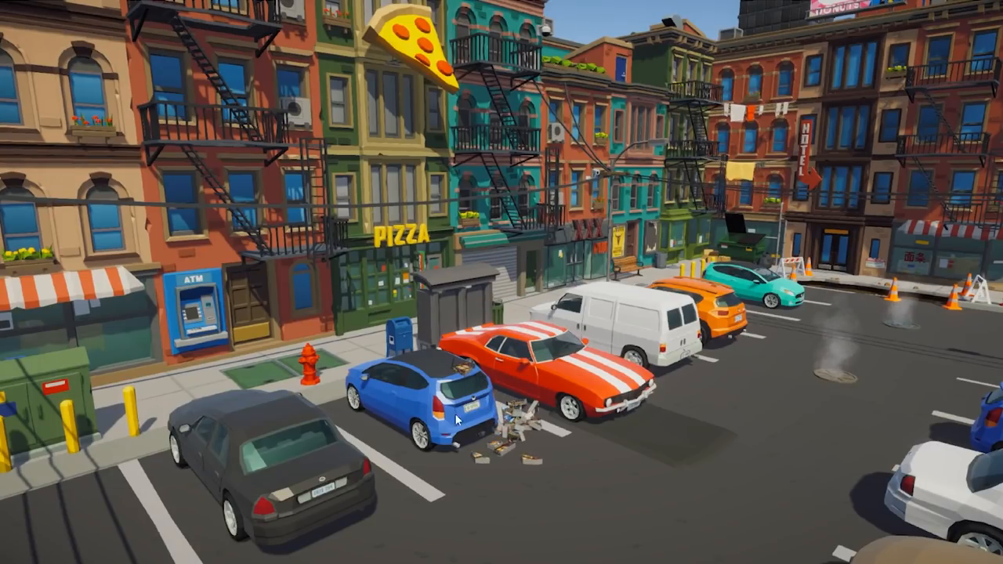
{"action": "mouse_move", "coordinate": [671, 416]}
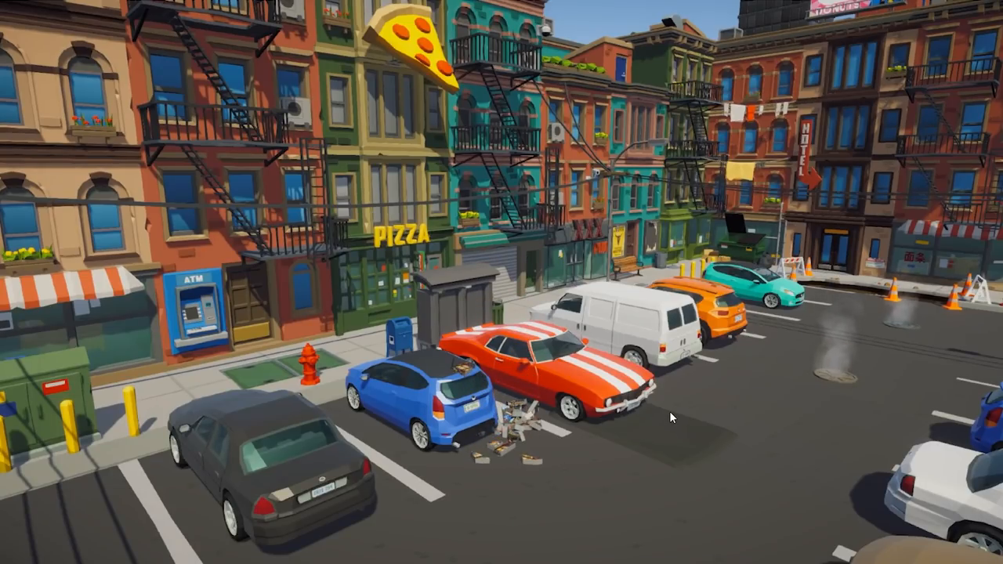
{"action": "mouse_move", "coordinate": [642, 420]}
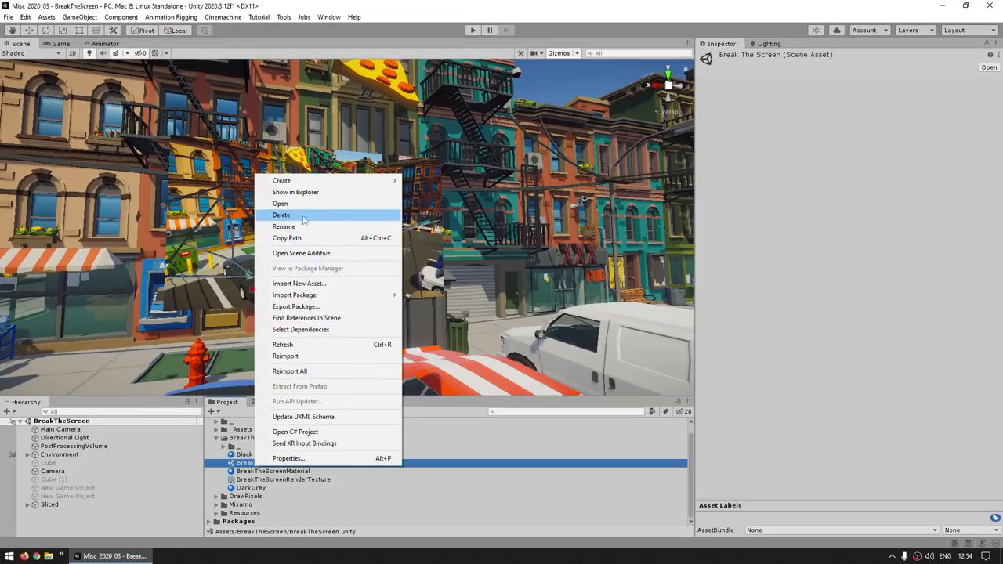
Delete the unused scene asset and open the ScreenShatterExplosion script in Visual Studio.
{"action": "left_click", "coordinate": [284, 226]}
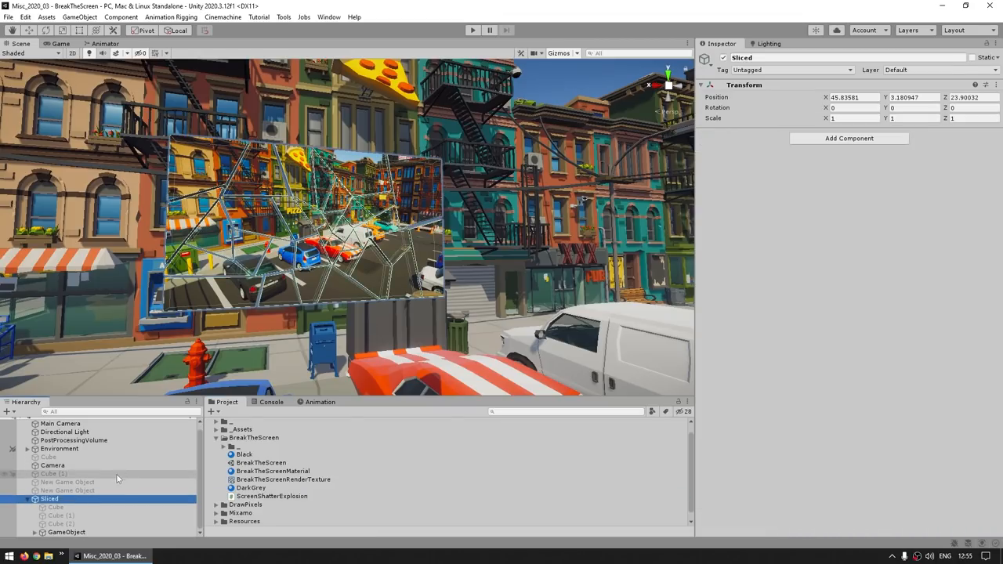
{"action": "left_click", "coordinate": [66, 533]}
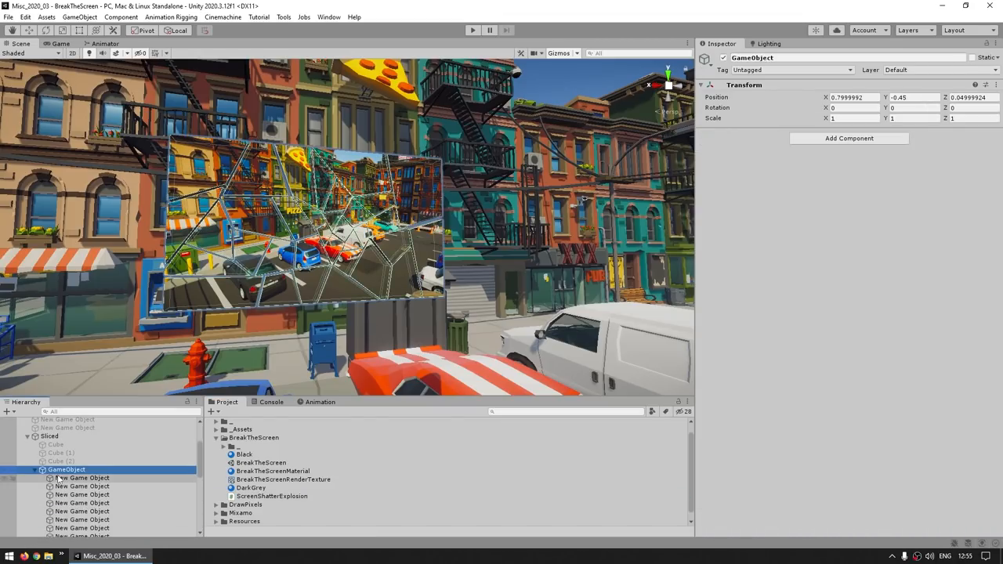
{"action": "double_click", "coordinate": [273, 495]}
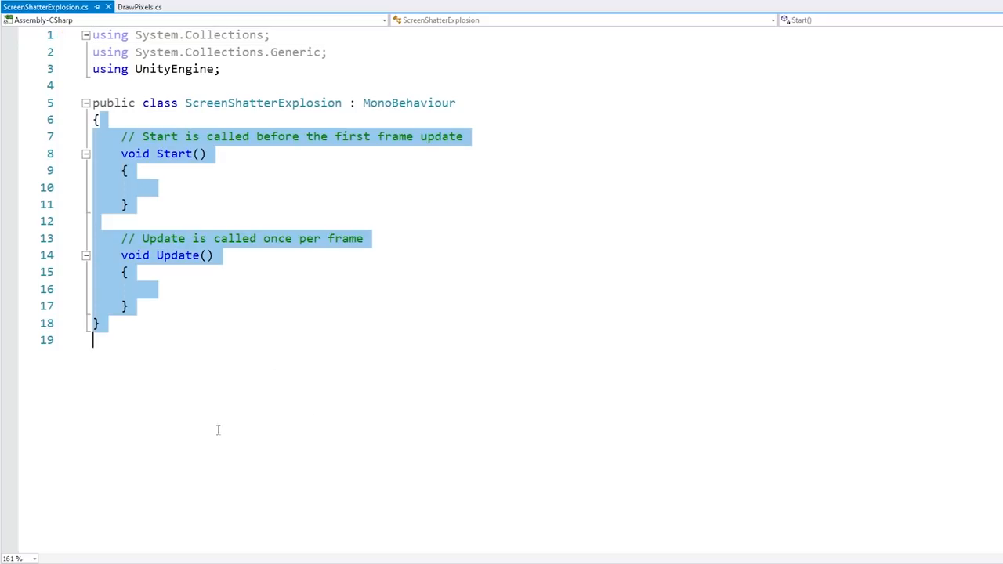
Replace Start/Update with an Awake method looping over each child Transform.
{"action": "key", "text": "Delete"}
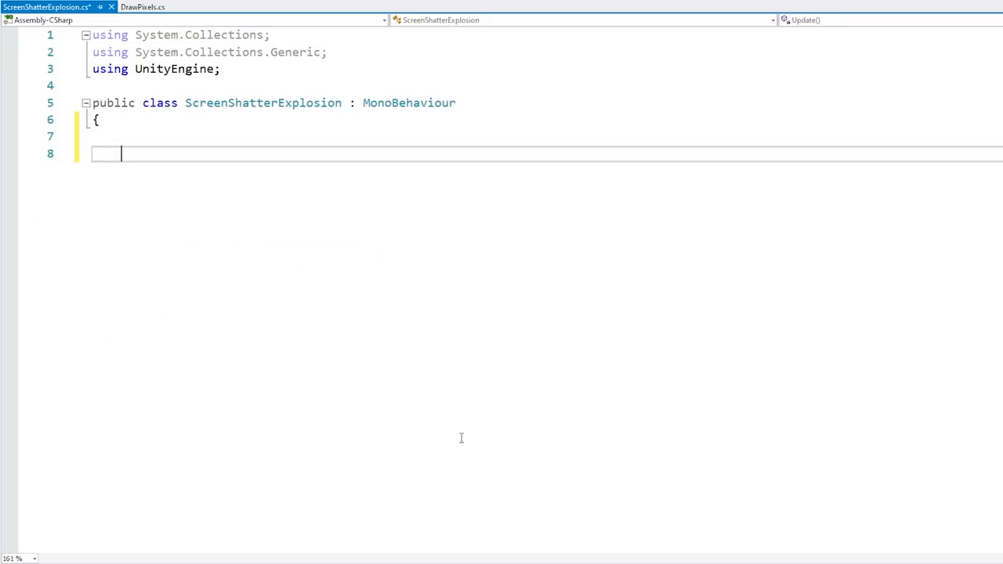
{"action": "type", "text": "private void awake() {"}
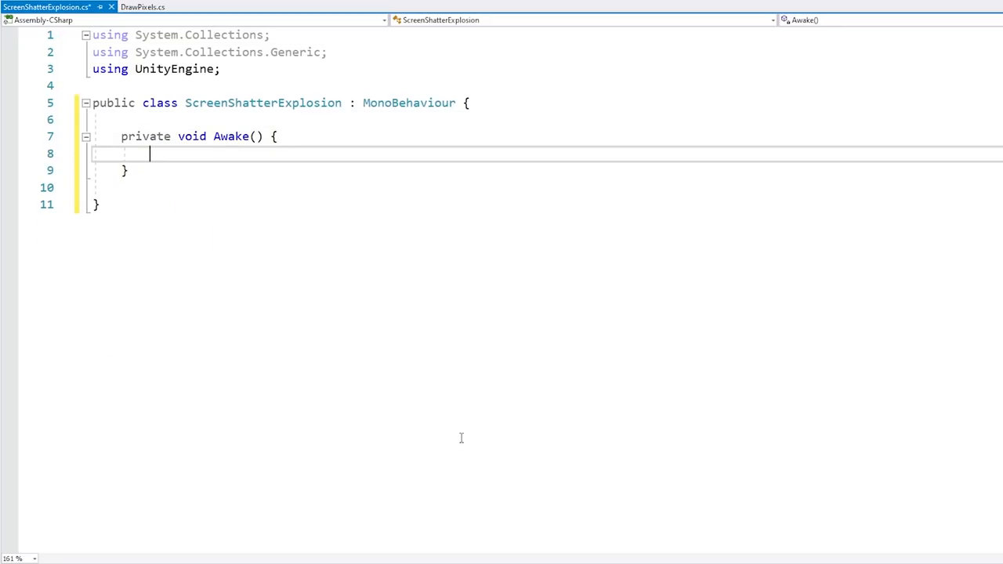
{"action": "type", "text": "foreach"}
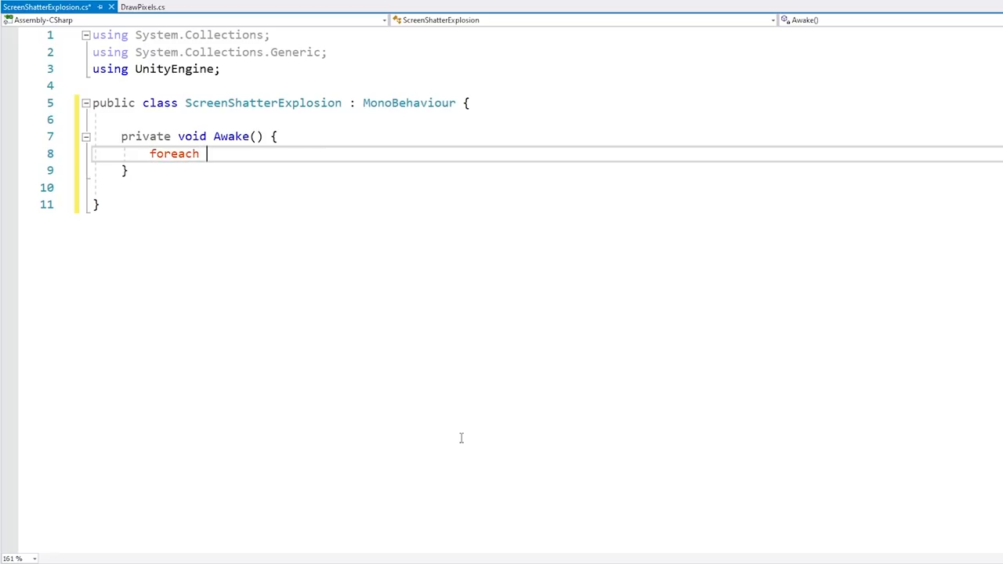
{"action": "type", "text": "(Transform child in transform) {"}
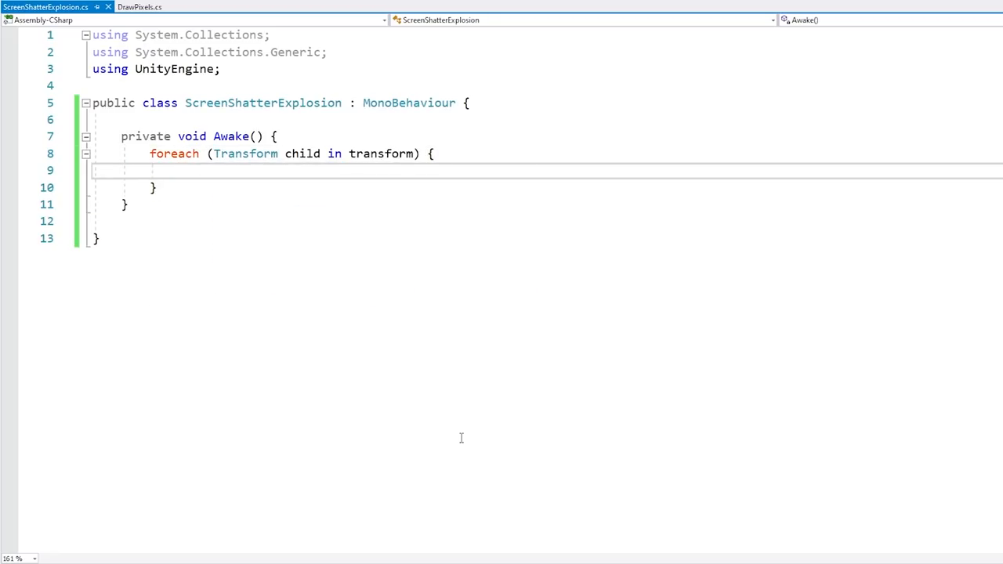
For each child with a Rigidbody, begin an AddExplosionForce call with force 10.
{"action": "type", "text": "childRigidbody."}
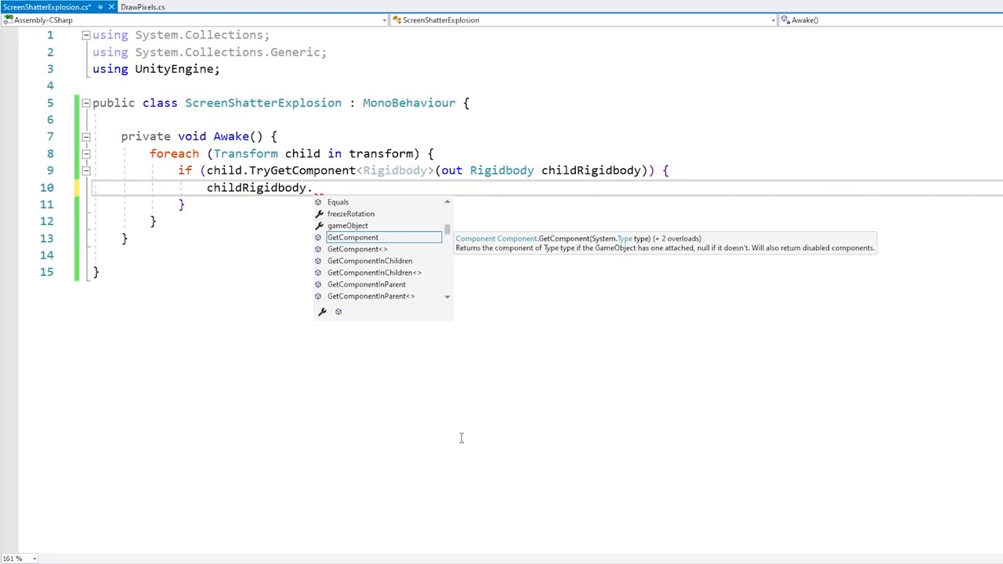
{"action": "type", "text": "addf"}
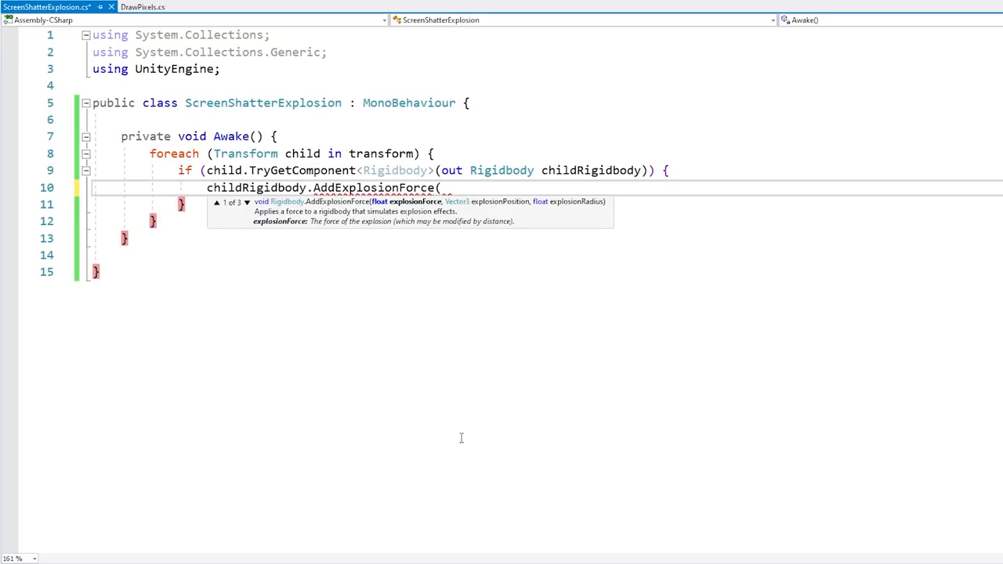
{"action": "type", "text": "10,"}
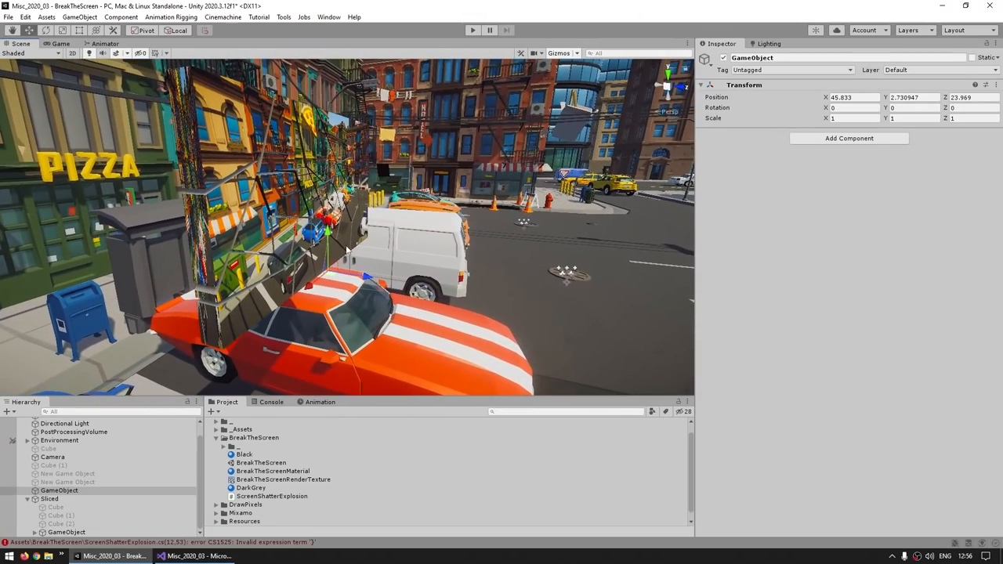
Inspect the shard web in the Scene view, then play the scene so the shards burst apart.
{"action": "left_click_drag", "start_coordinate": [348, 250], "coordinate": [368, 227]}
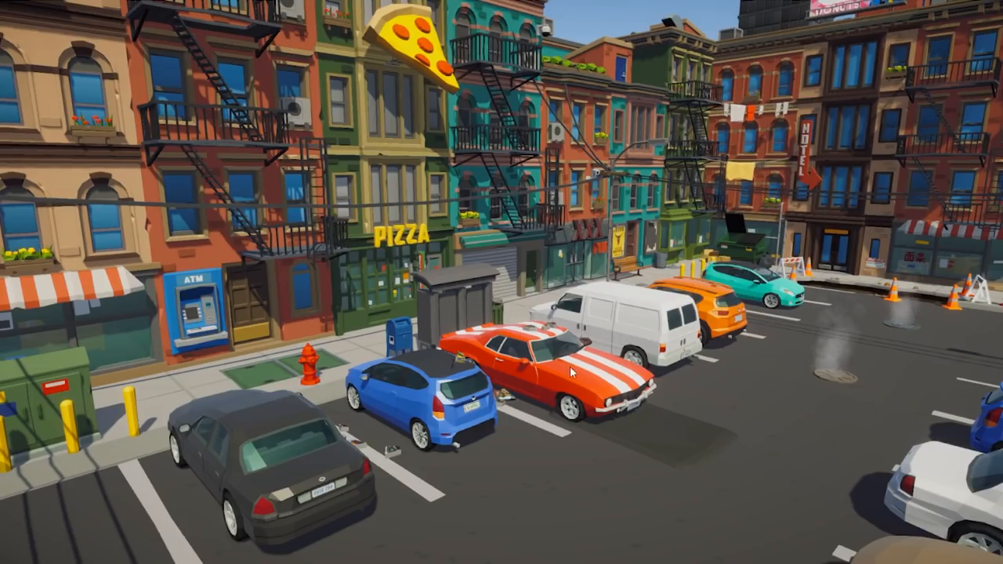
{"action": "mouse_move", "coordinate": [333, 370]}
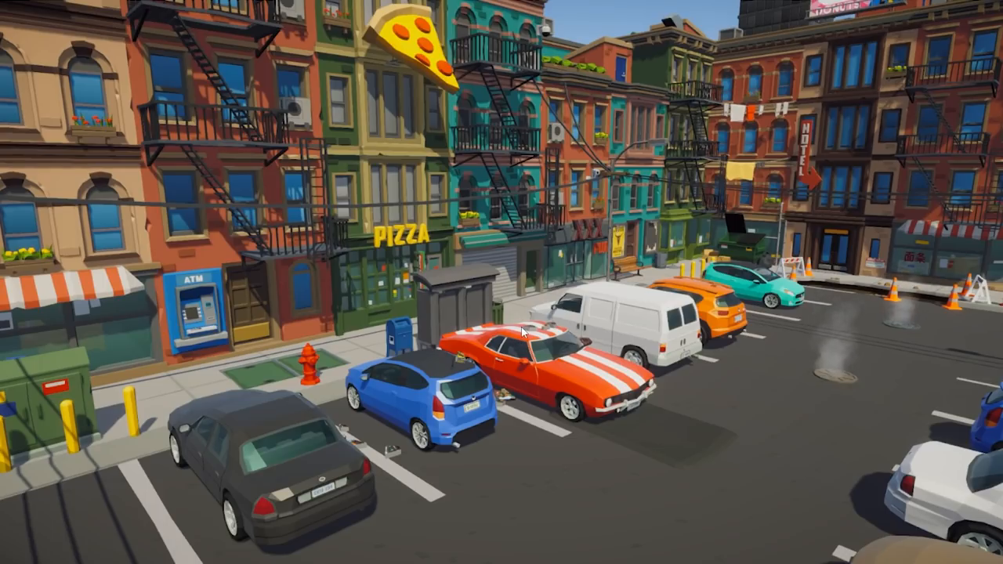
{"action": "mouse_move", "coordinate": [570, 284]}
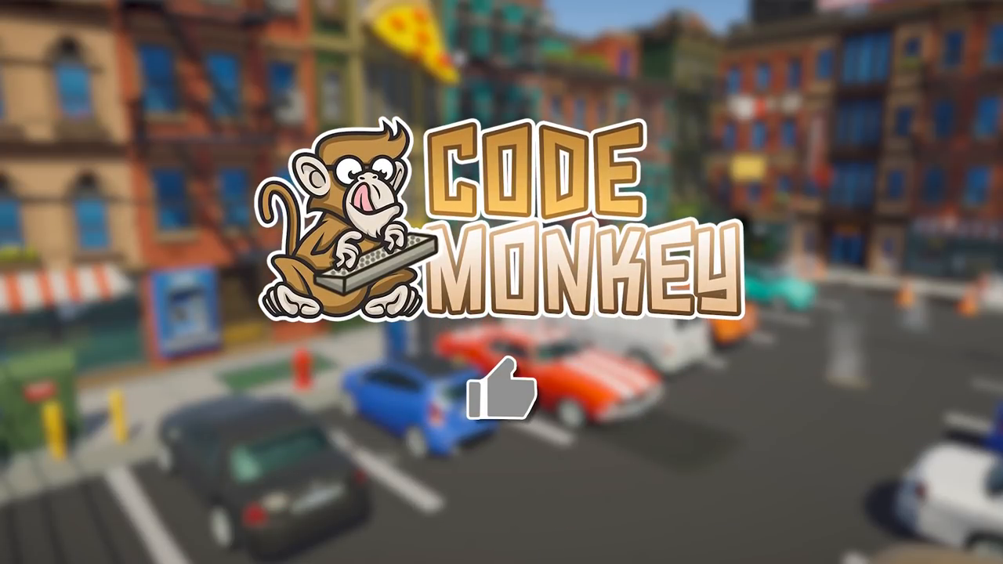
{"action": "left_click", "coordinate": [500, 395]}
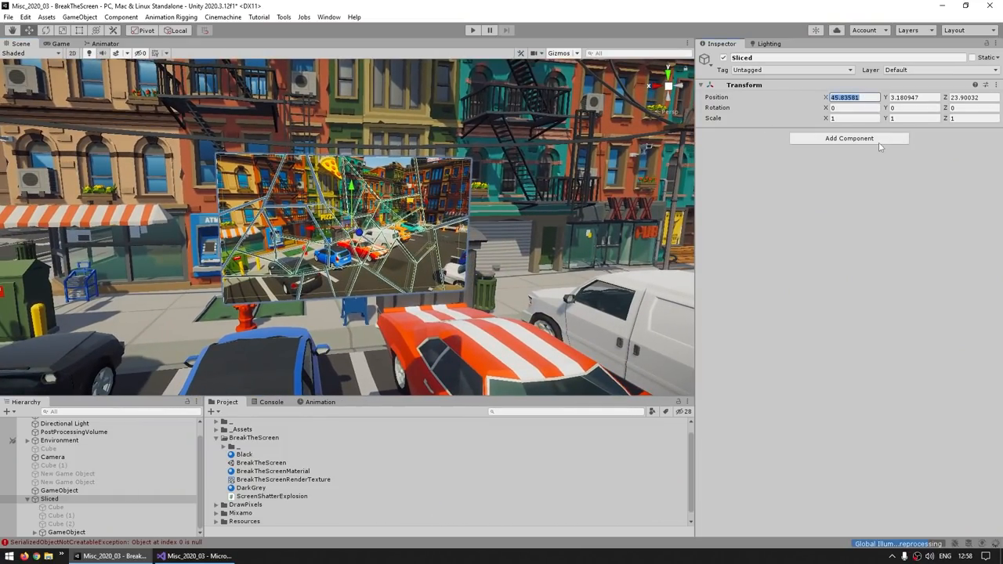
Set the Sliced object's Position to 1000 so the shards sit far from the city.
{"action": "type", "text": "1000.078"}
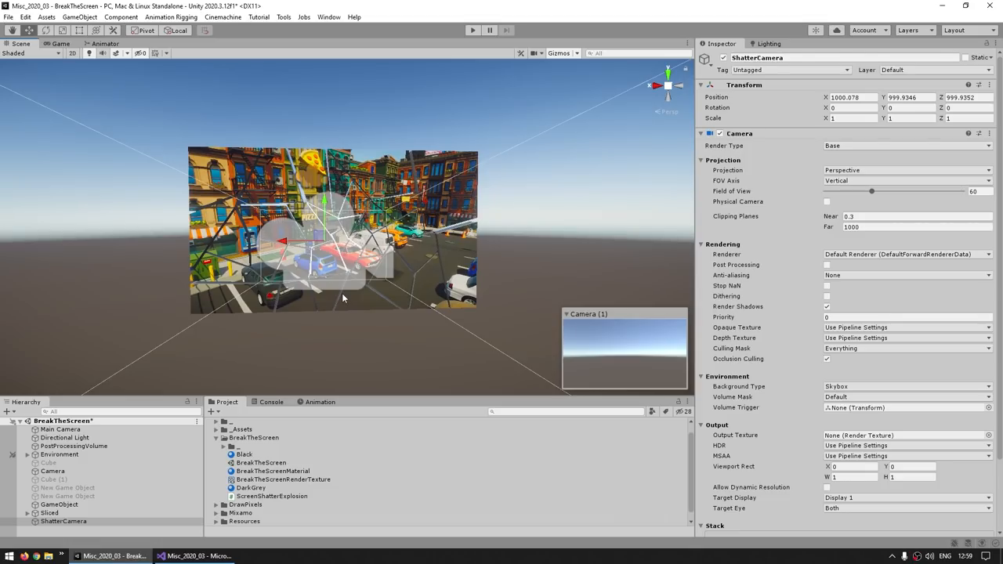
{"action": "mouse_move", "coordinate": [146, 488]}
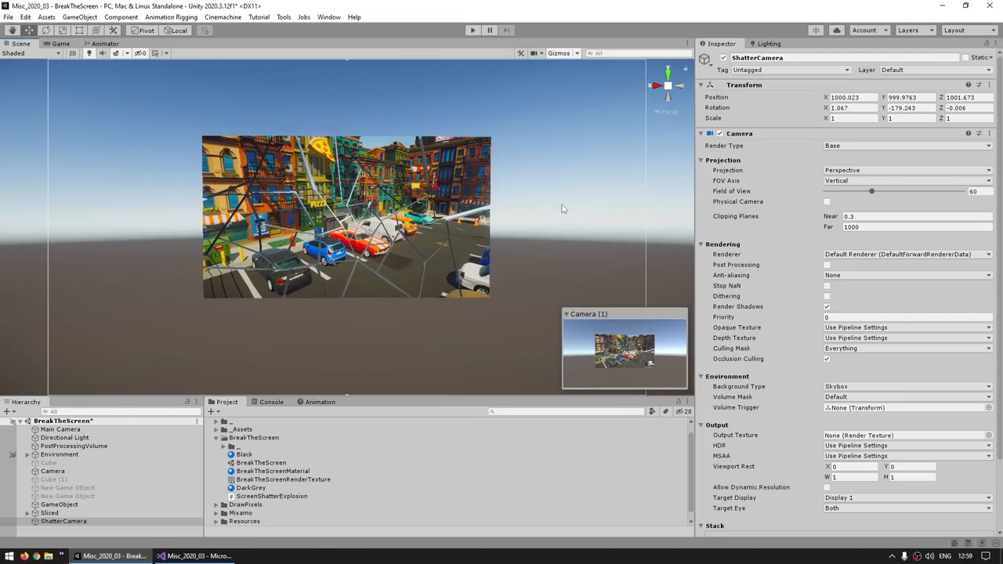
{"action": "mouse_move", "coordinate": [368, 270]}
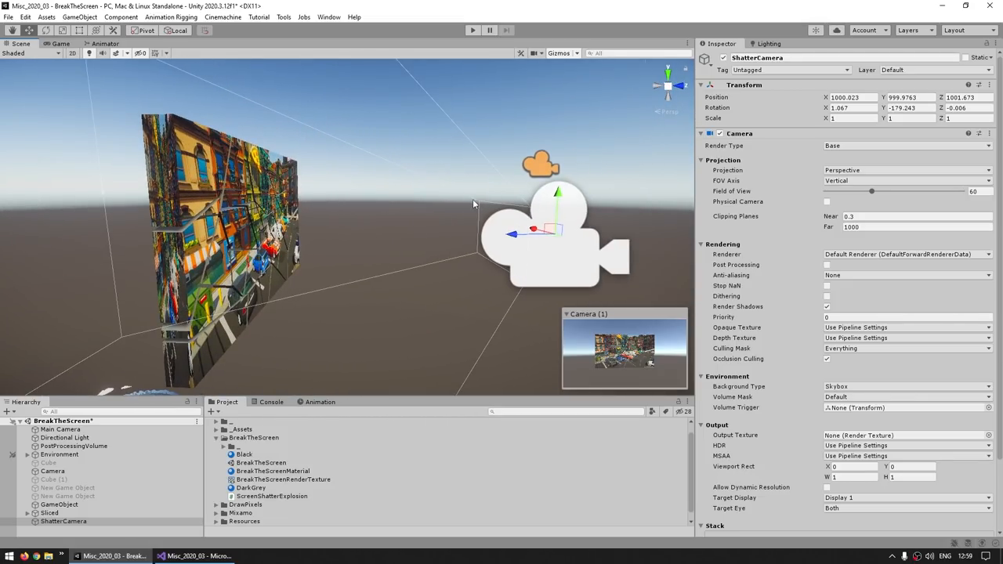
Give the ShatterCamera a Solid Color black background and check what it sees.
{"action": "left_click", "coordinate": [850, 107]}
{"action": "type", "text": "0"}
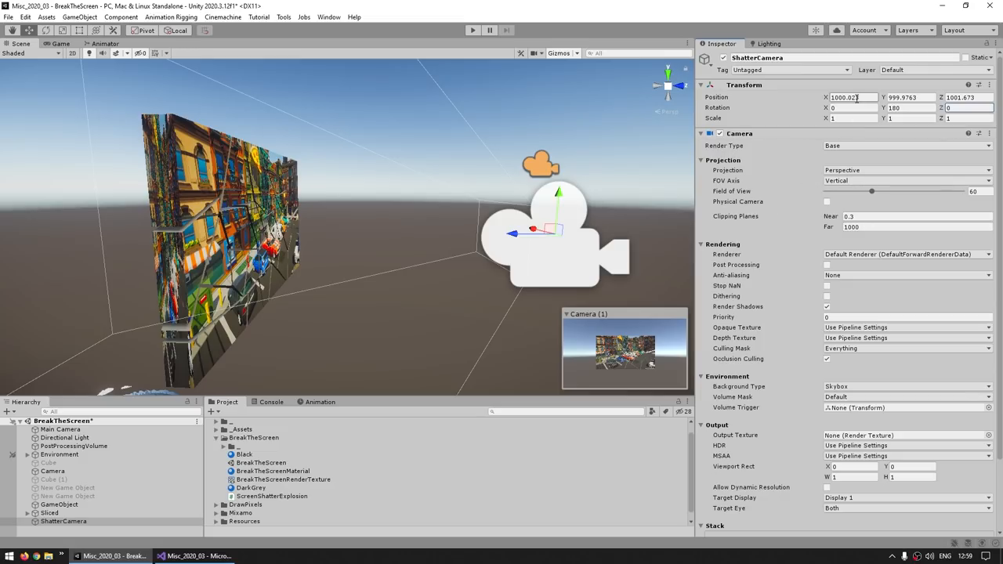
{"action": "left_click", "coordinate": [61, 44]}
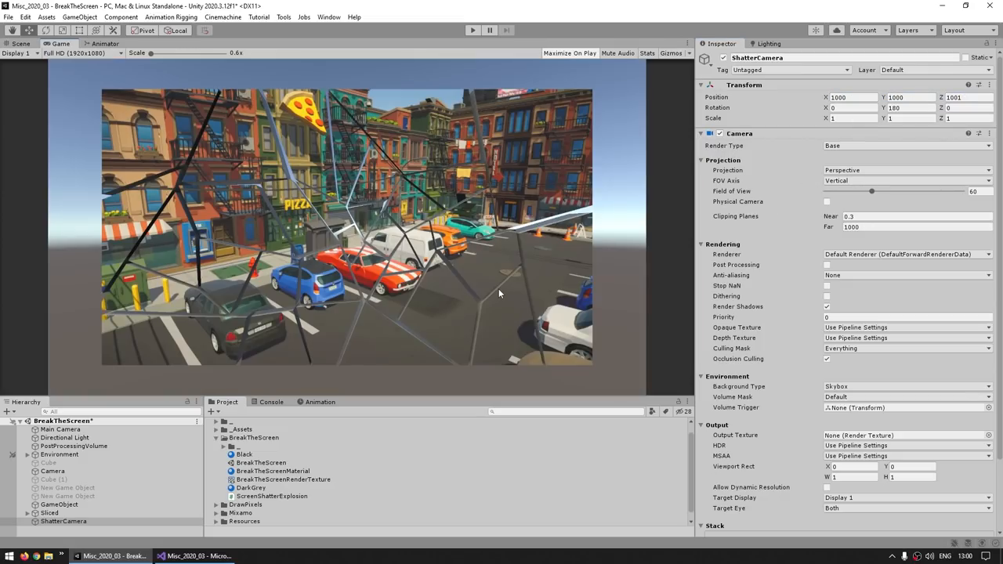
{"action": "mouse_move", "coordinate": [627, 262]}
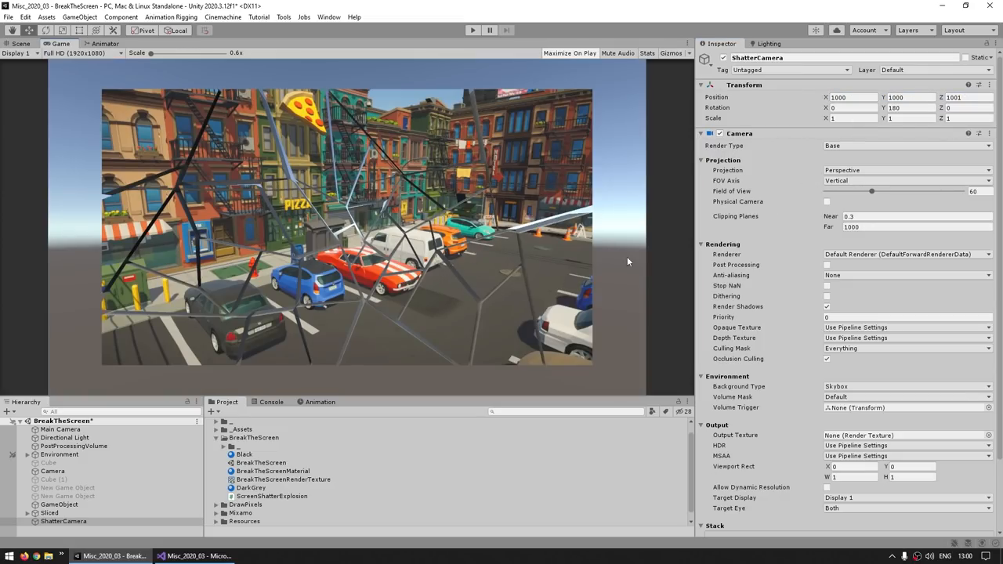
{"action": "left_click", "coordinate": [906, 317]}
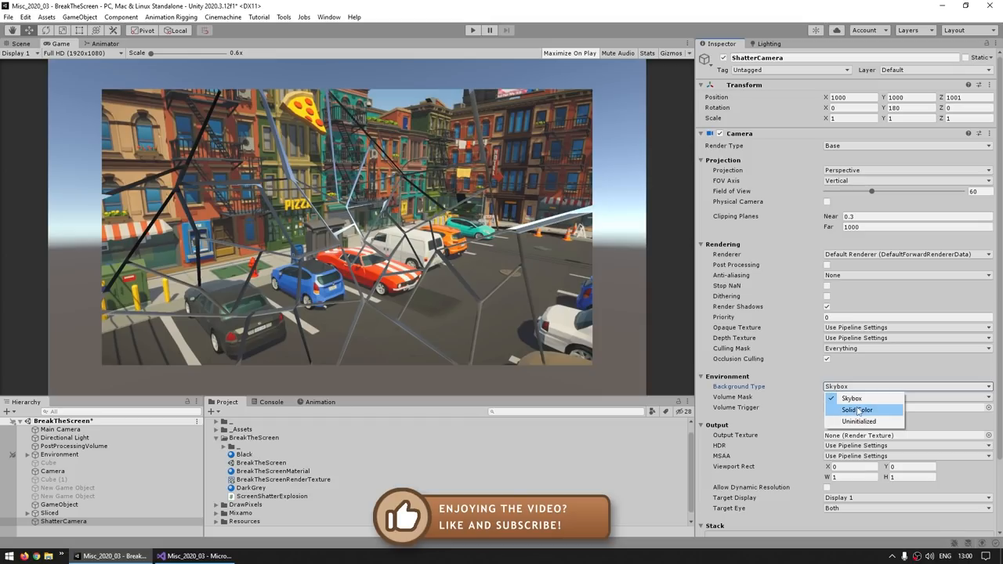
{"action": "left_click", "coordinate": [859, 411]}
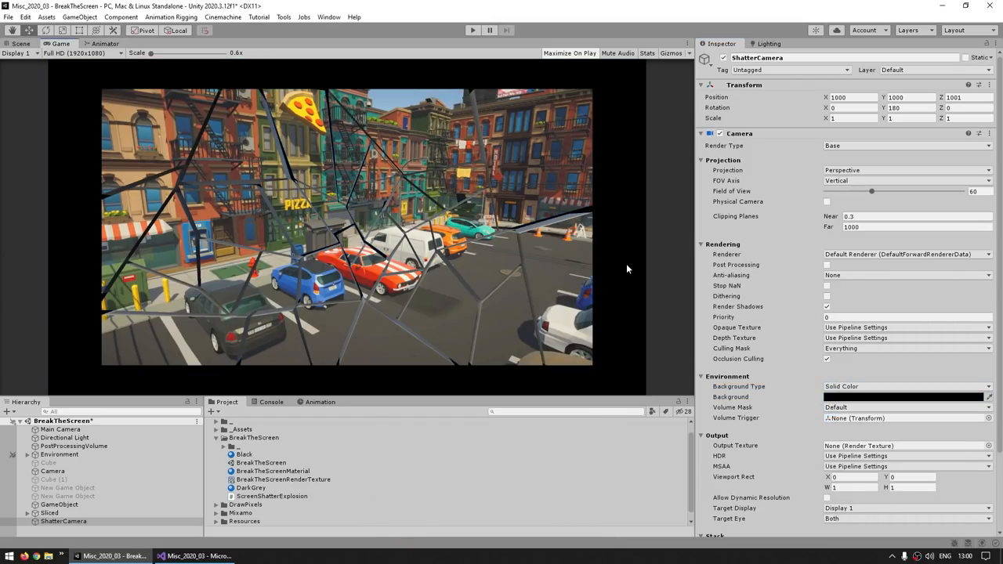
View the ShatterCamera in the scene beside the game view and select the Sliced object.
{"action": "left_click", "coordinate": [22, 44]}
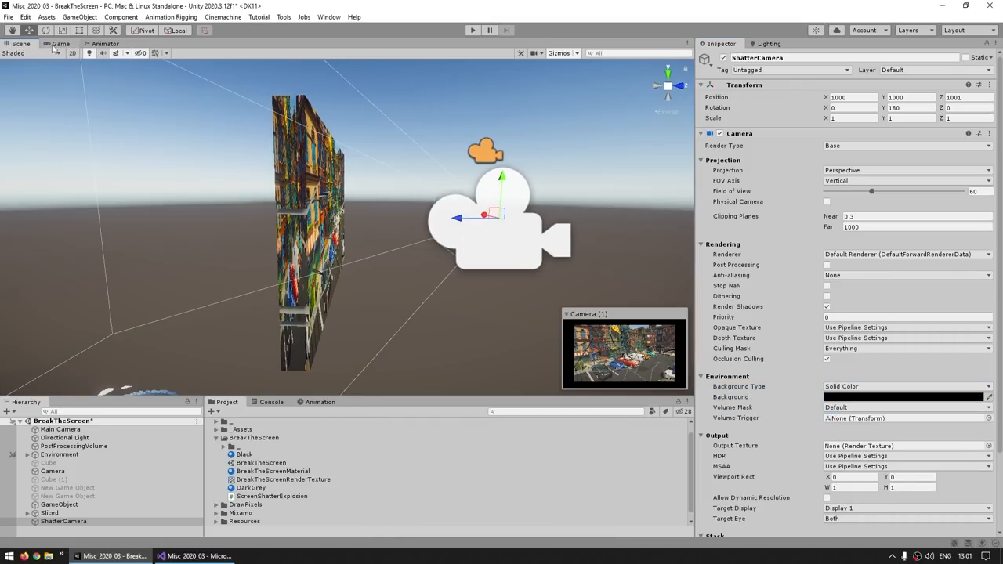
{"action": "left_click", "coordinate": [63, 44]}
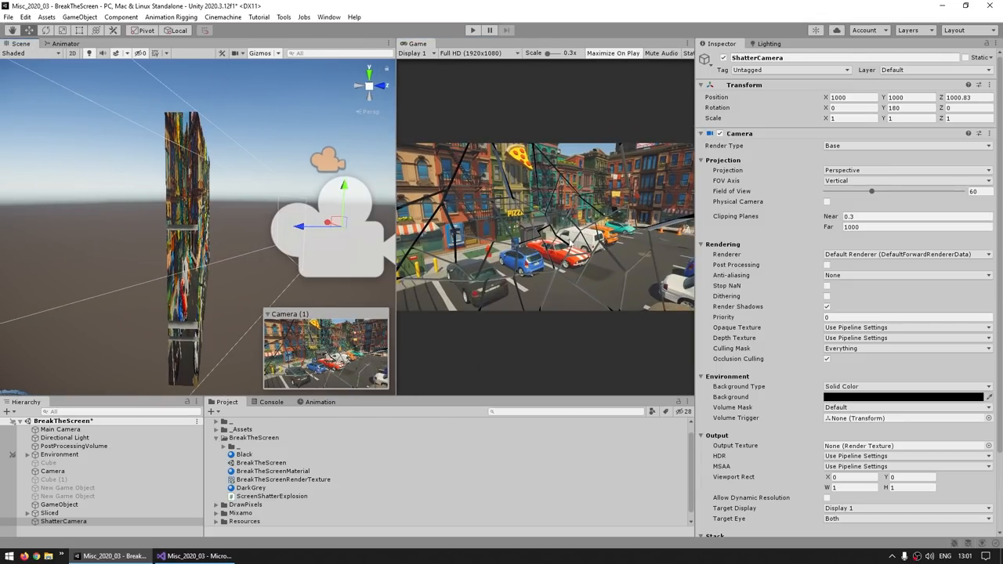
{"action": "mouse_move", "coordinate": [552, 253]}
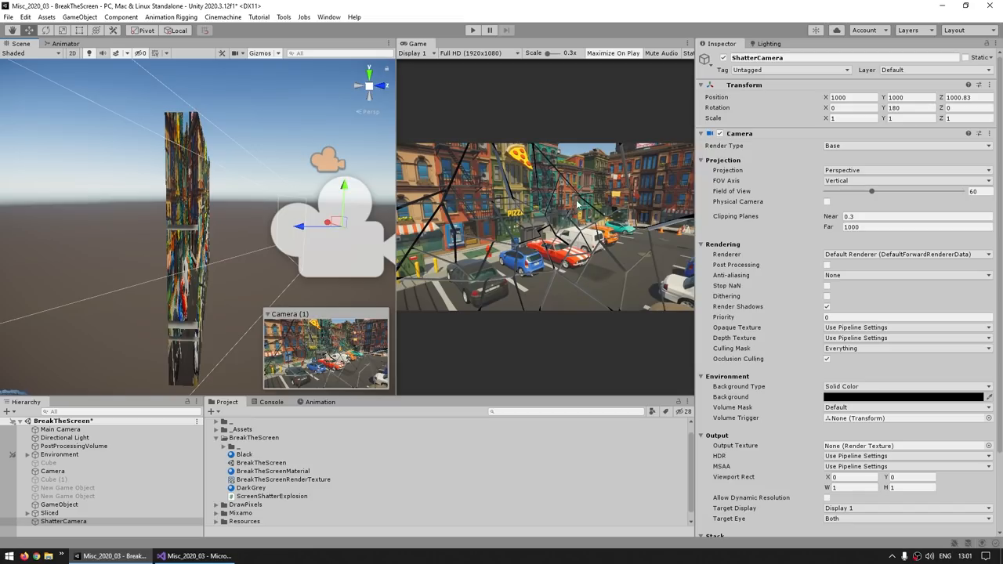
{"action": "mouse_move", "coordinate": [525, 213]}
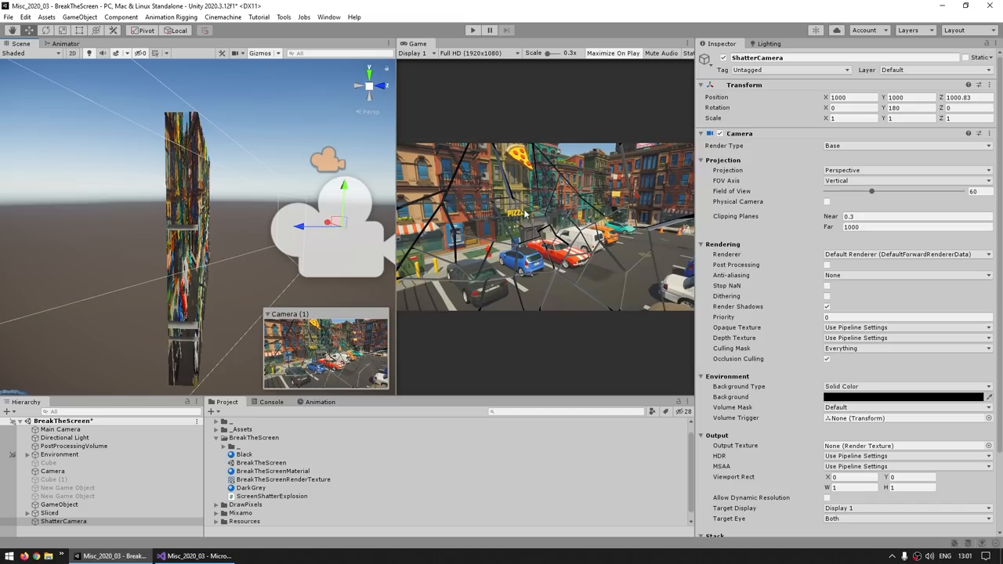
{"action": "mouse_move", "coordinate": [60, 528]}
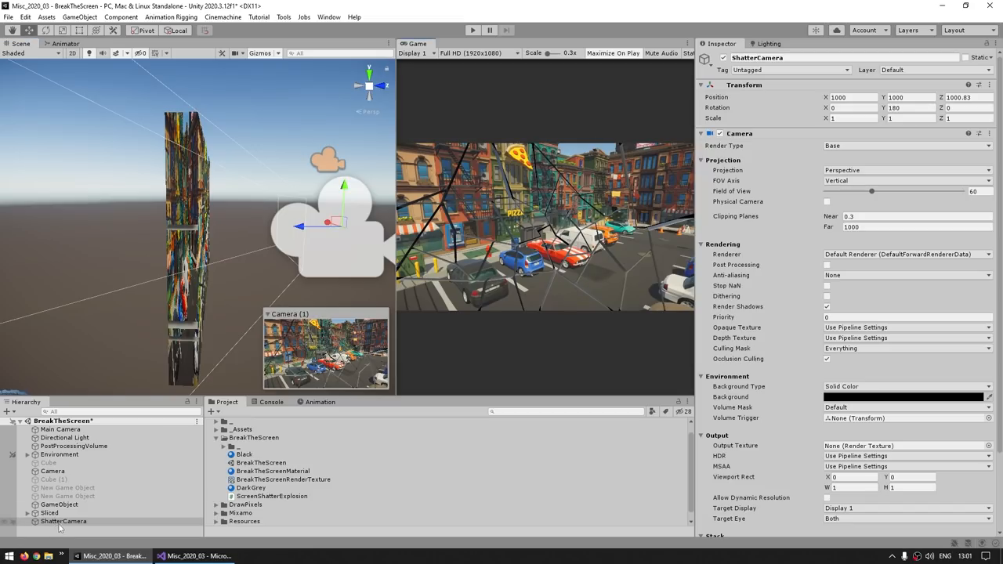
{"action": "left_click", "coordinate": [50, 490]}
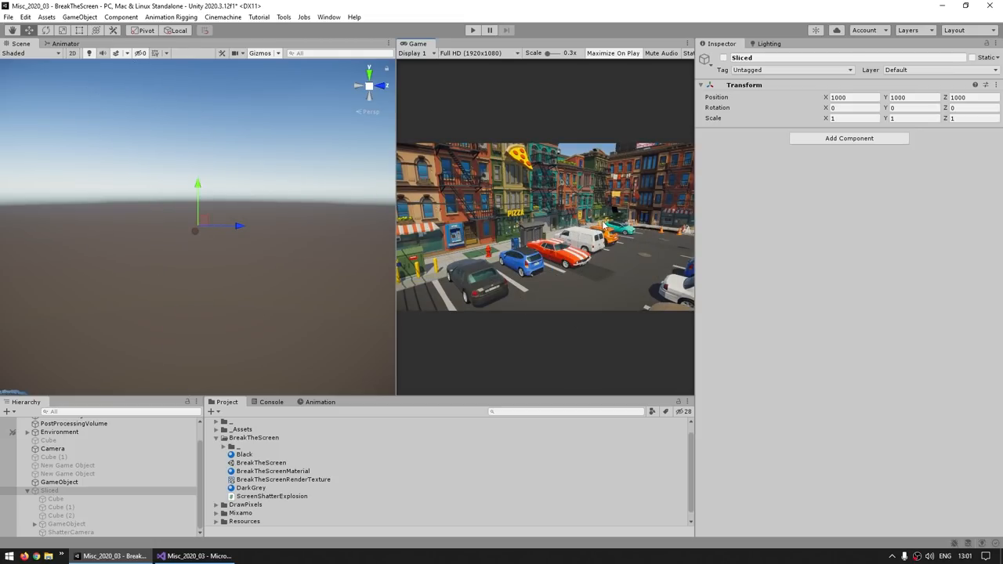
{"action": "mouse_move", "coordinate": [541, 295]}
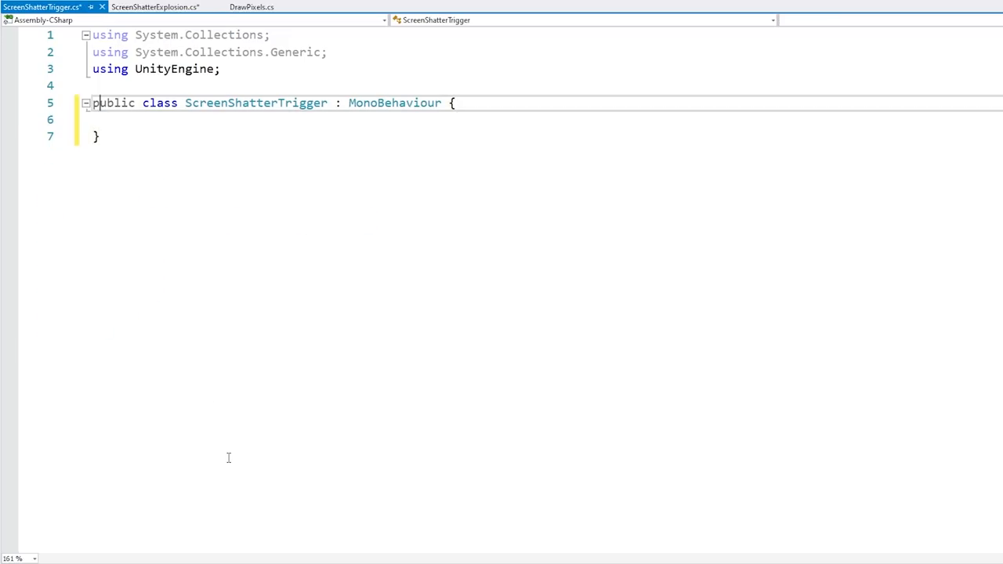
Add a [SerializeField] Transform shatterTransform and activate its gameObject on Input.GetKeyDown(KeyCode.T).
{"action": "type", "text": "[SerializeField] private Tr"}
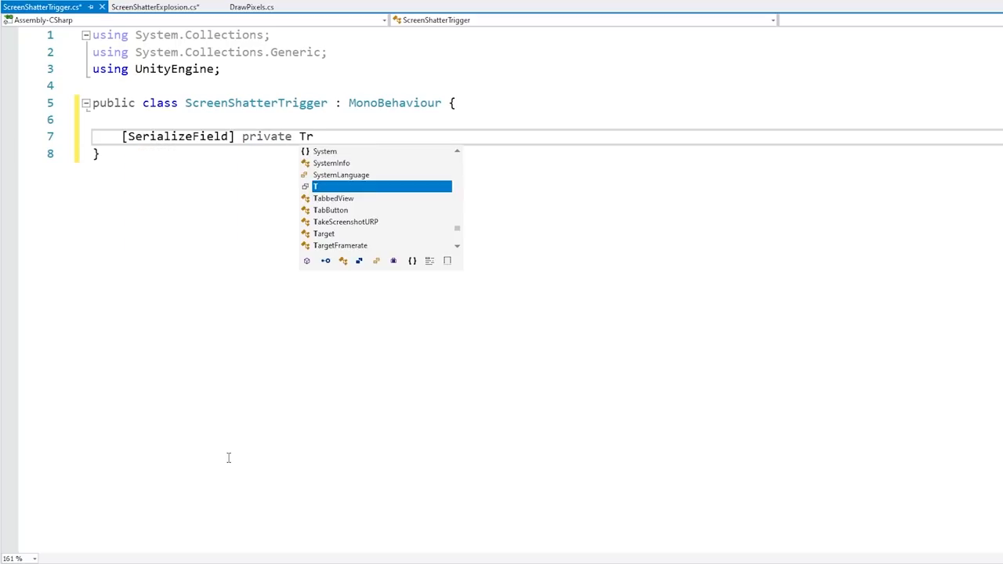
{"action": "type", "text": "ansform shatterTransform;"}
{"action": "type", "text": "if ("}
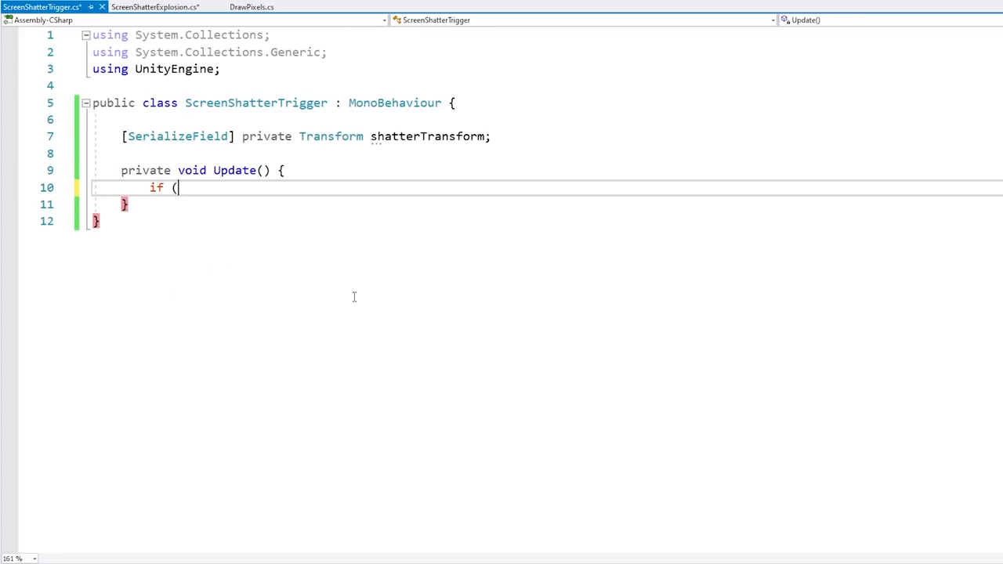
{"action": "type", "text": "Input.getke"}
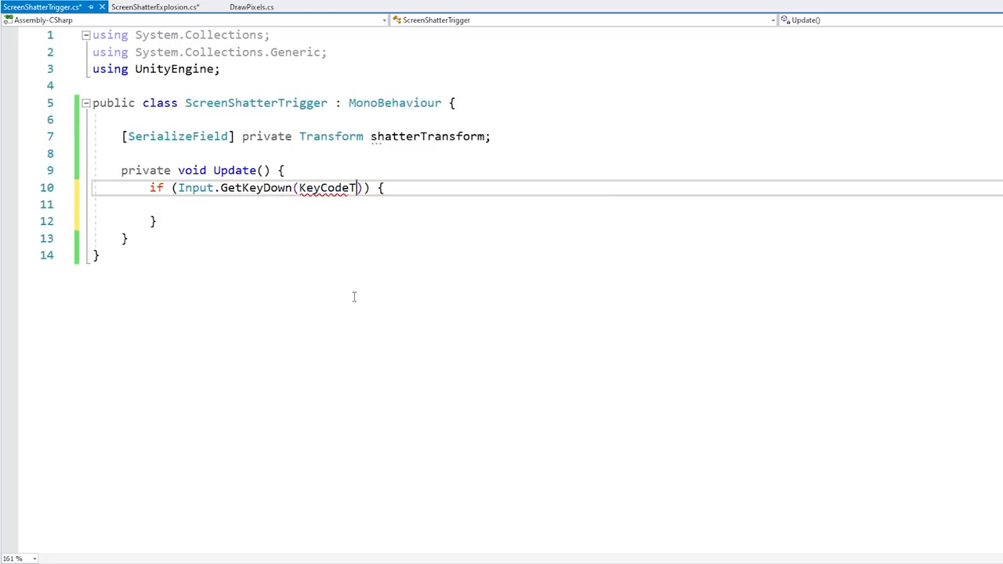
{"action": "type", "text": "shatterTransform.gameObject.se"}
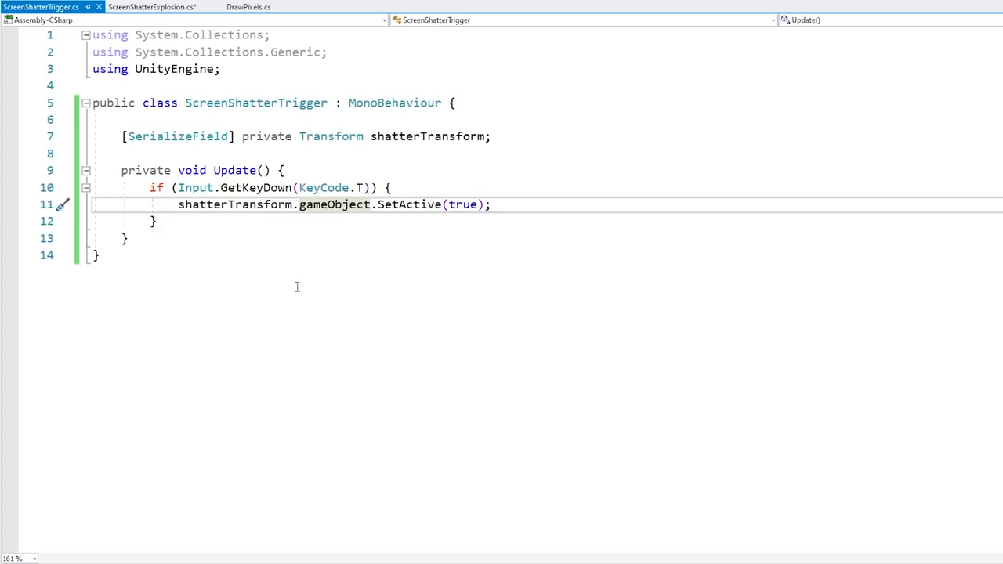
{"action": "mouse_move", "coordinate": [270, 233]}
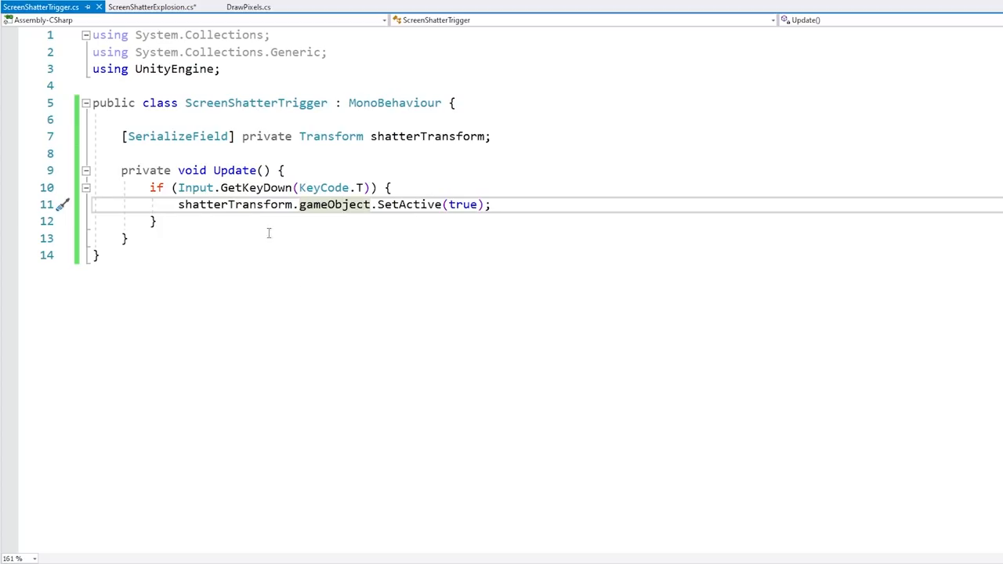
{"action": "left_click", "coordinate": [154, 6]}
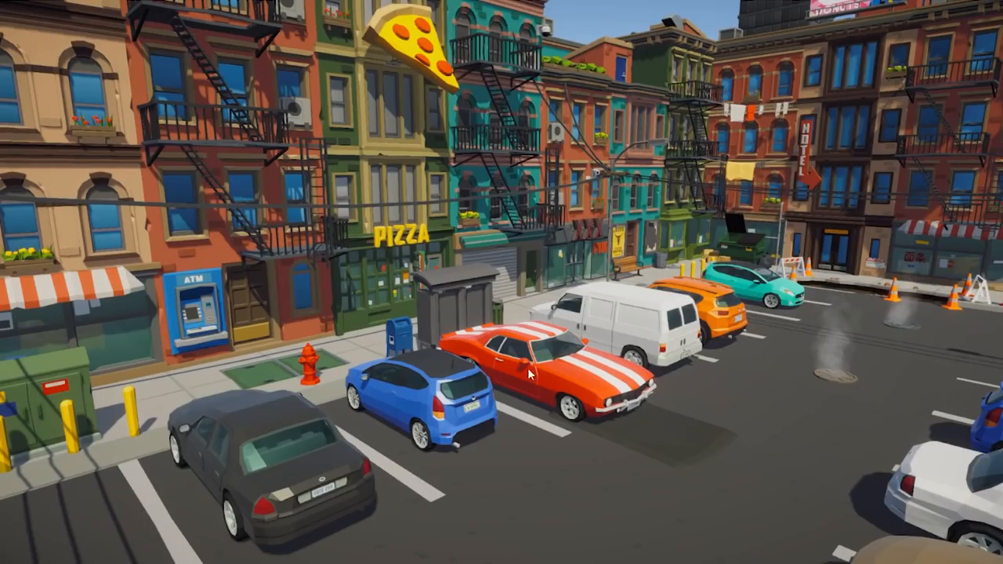
{"action": "mouse_move", "coordinate": [368, 216]}
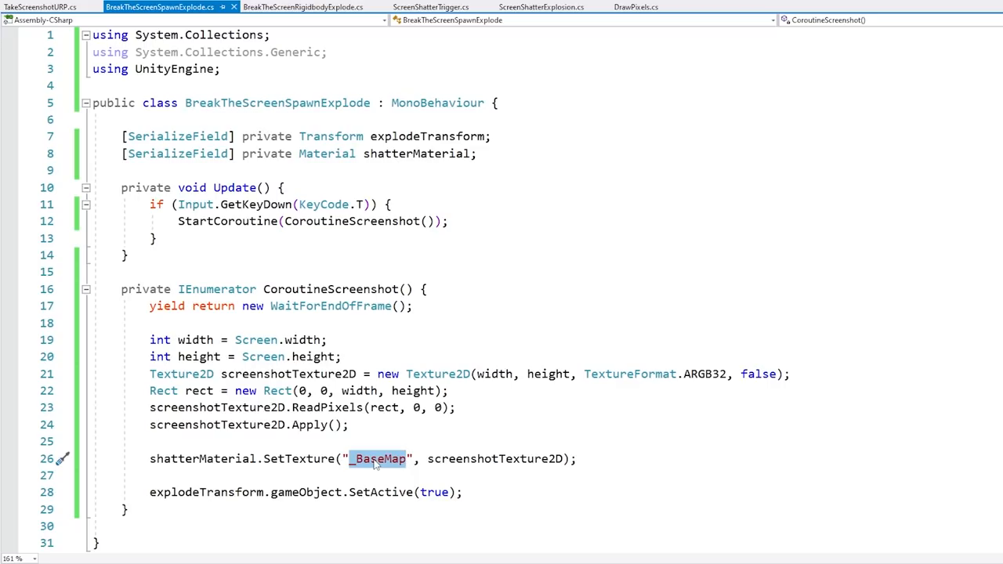
{"action": "mouse_move", "coordinate": [518, 417]}
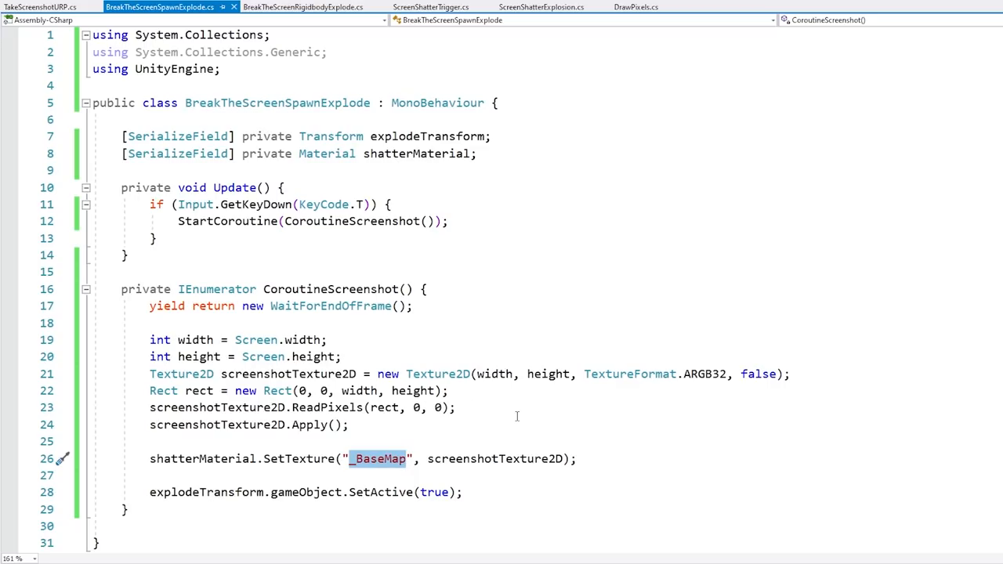
{"action": "mouse_move", "coordinate": [514, 437]}
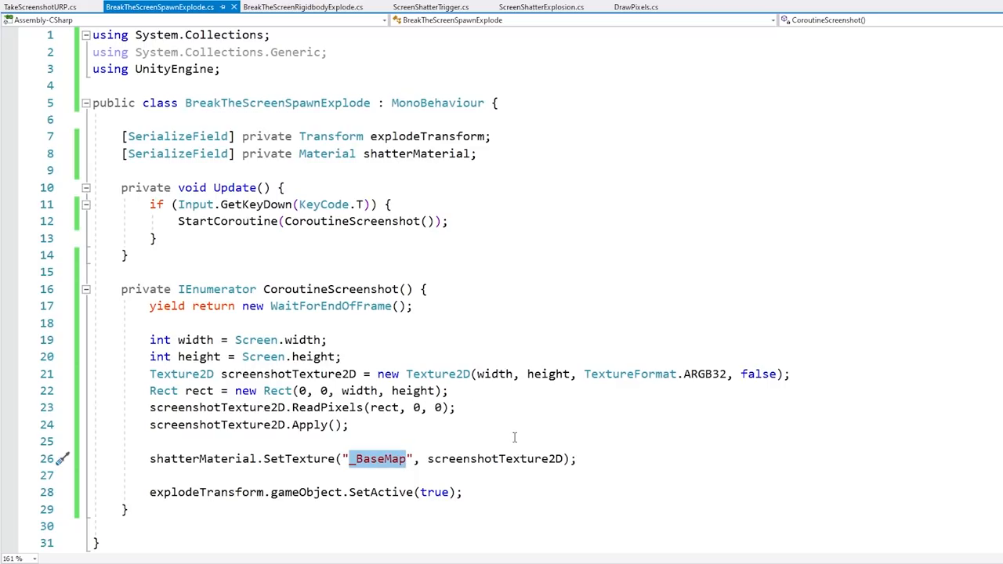
{"action": "mouse_move", "coordinate": [439, 458]}
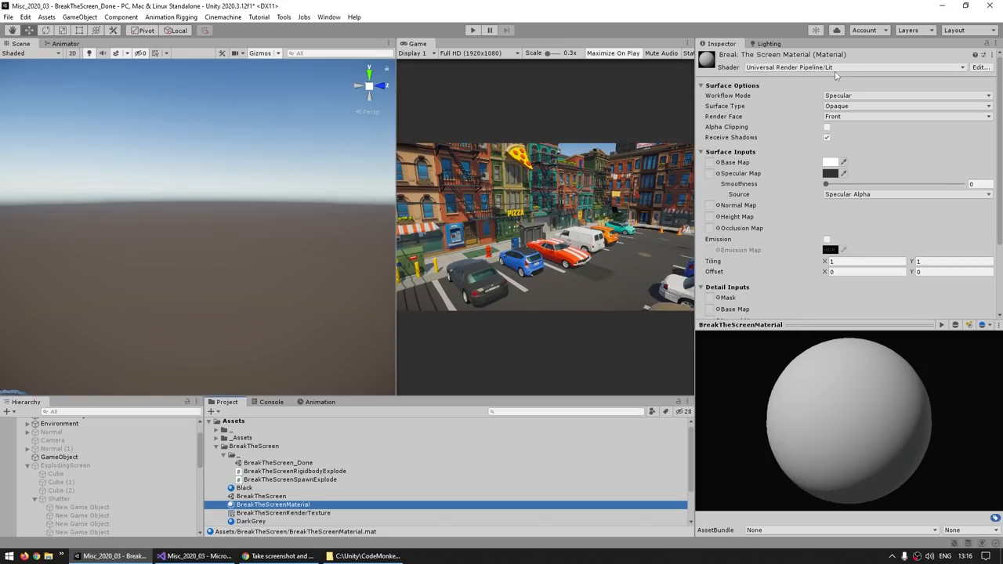
{"action": "mouse_move", "coordinate": [733, 162]}
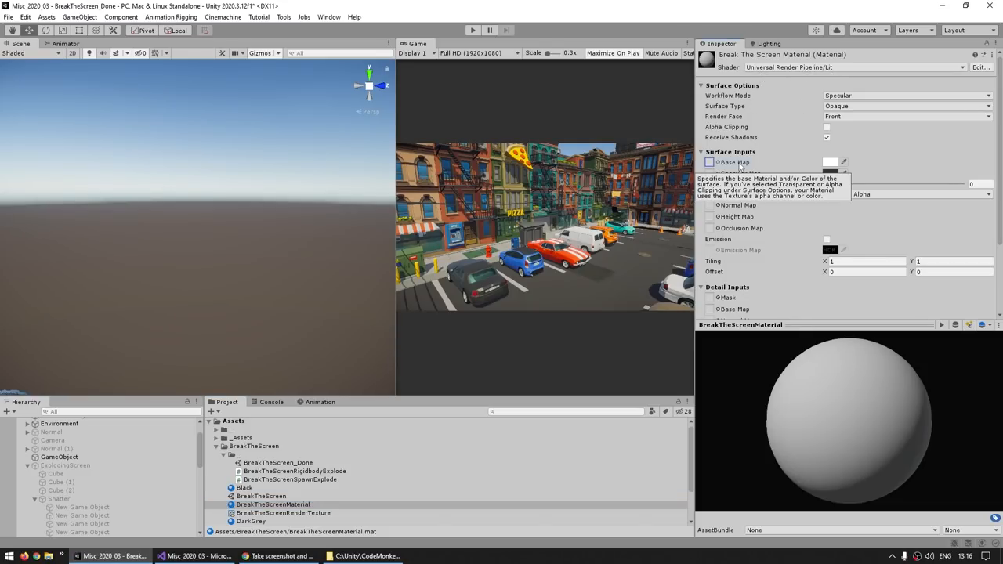
Select BreakTheScreenMaterial to show its Base Map texture property.
{"action": "left_click", "coordinate": [196, 555]}
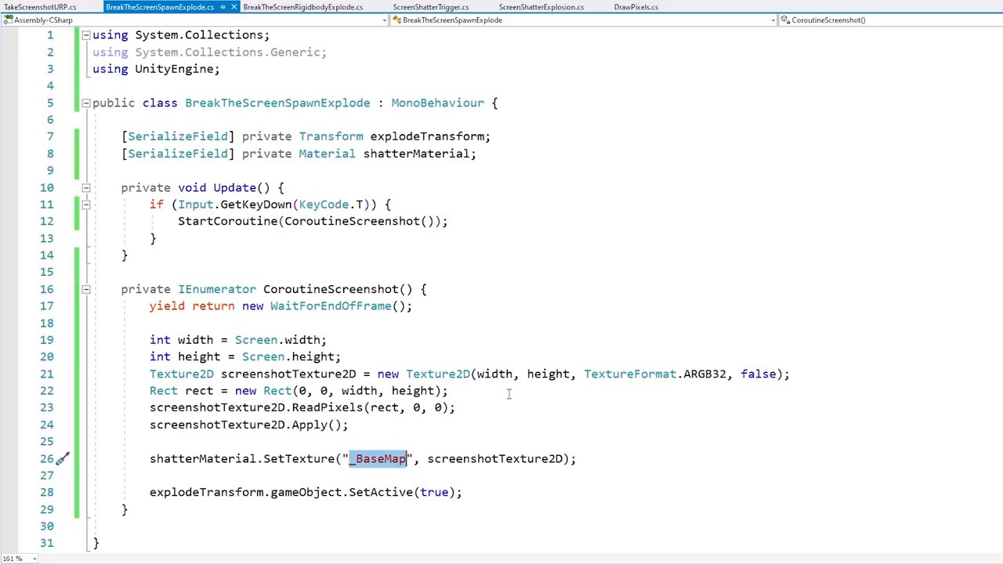
{"action": "left_click_drag", "start_coordinate": [150, 323], "coordinate": [332, 425]}
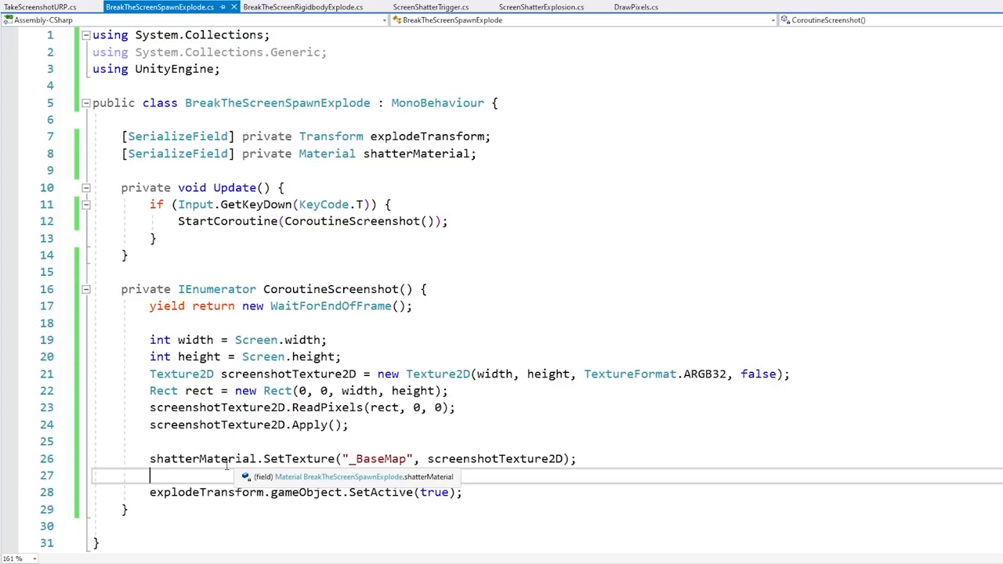
{"action": "mouse_move", "coordinate": [417, 367]}
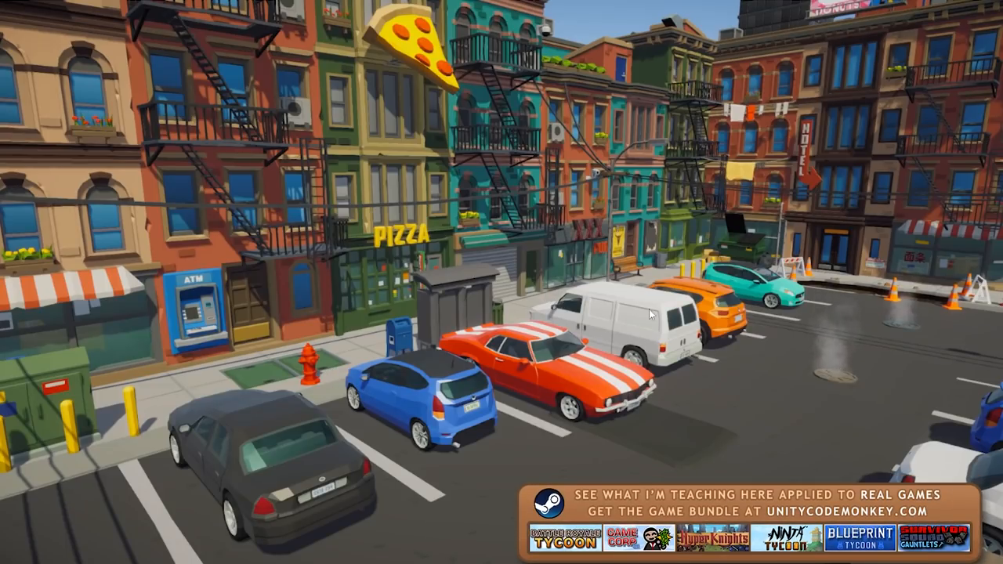
{"action": "mouse_move", "coordinate": [498, 241]}
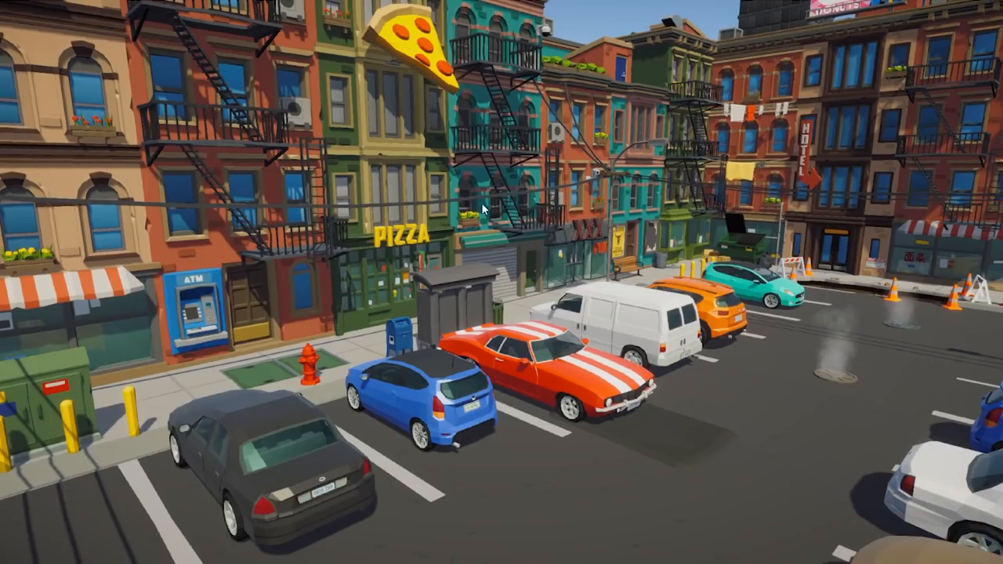
{"action": "mouse_move", "coordinate": [483, 298]}
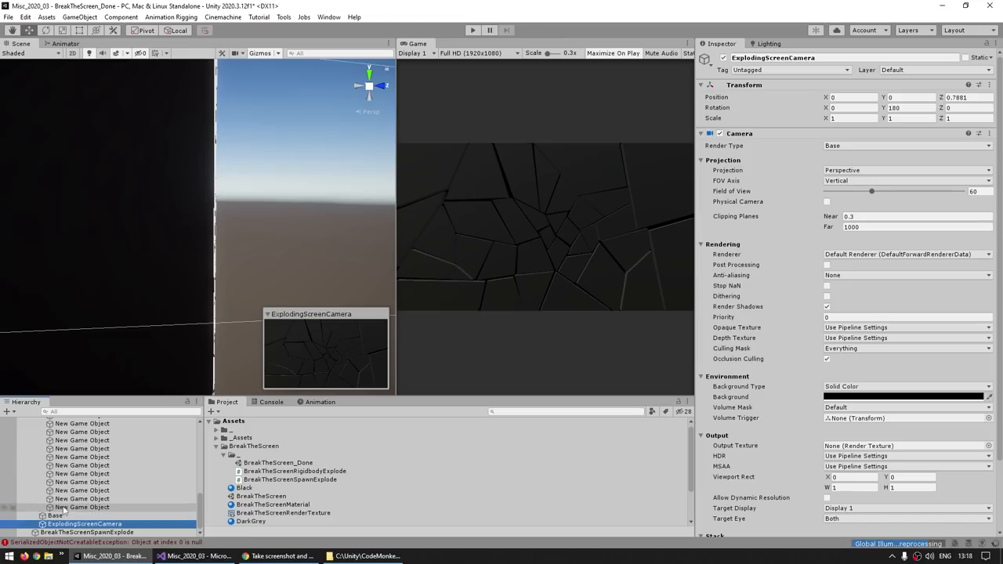
Exit maximized play and inspect ExplodingScreenCamera and ExplodingScreen in the Inspector.
{"action": "left_click", "coordinate": [906, 397]}
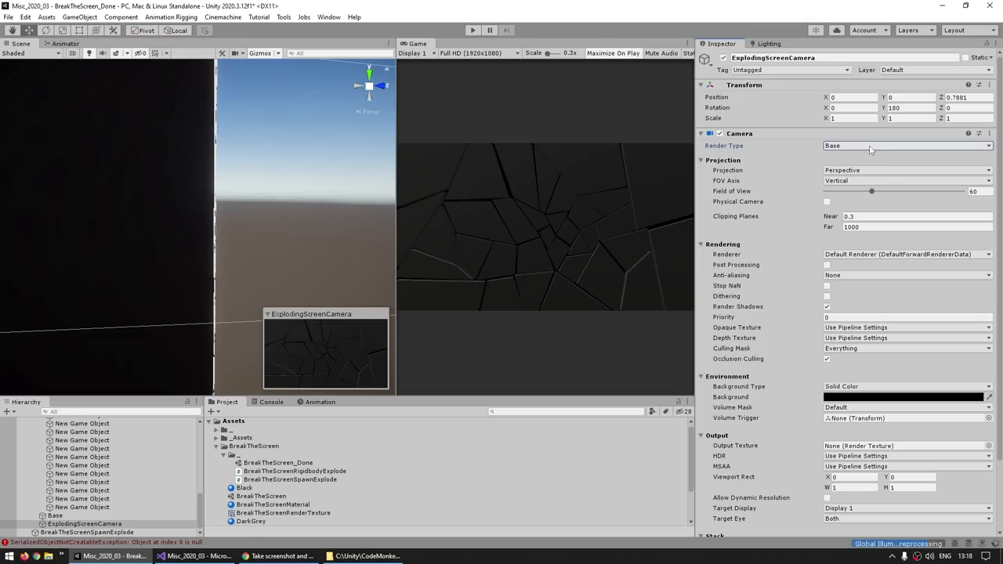
{"action": "left_click", "coordinate": [905, 146]}
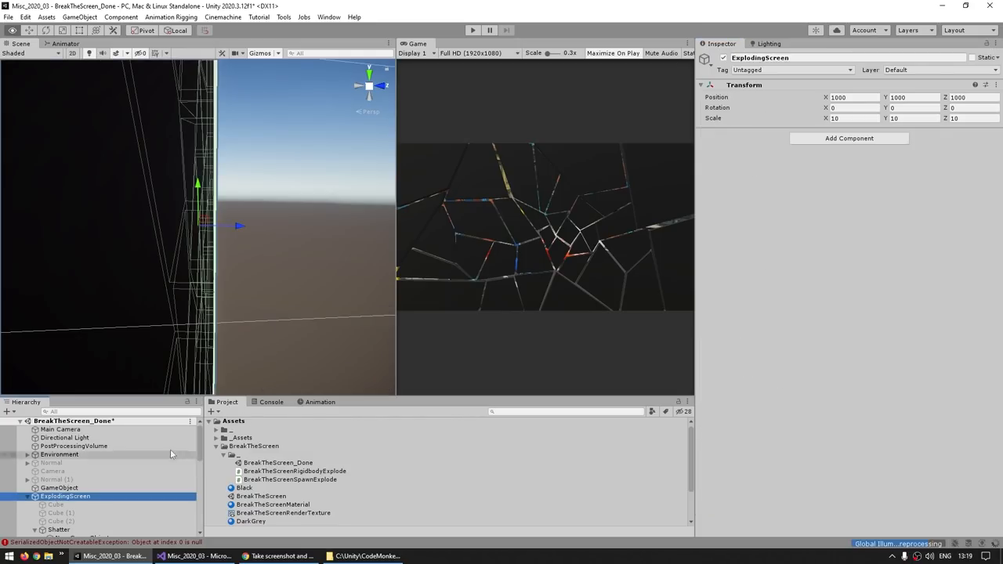
{"action": "left_click", "coordinate": [473, 29]}
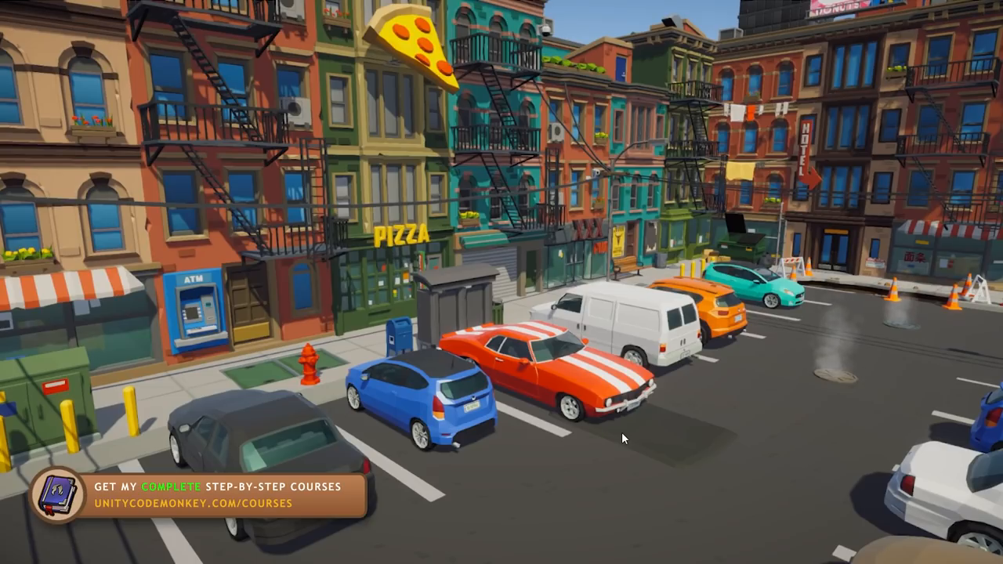
{"action": "mouse_move", "coordinate": [341, 241]}
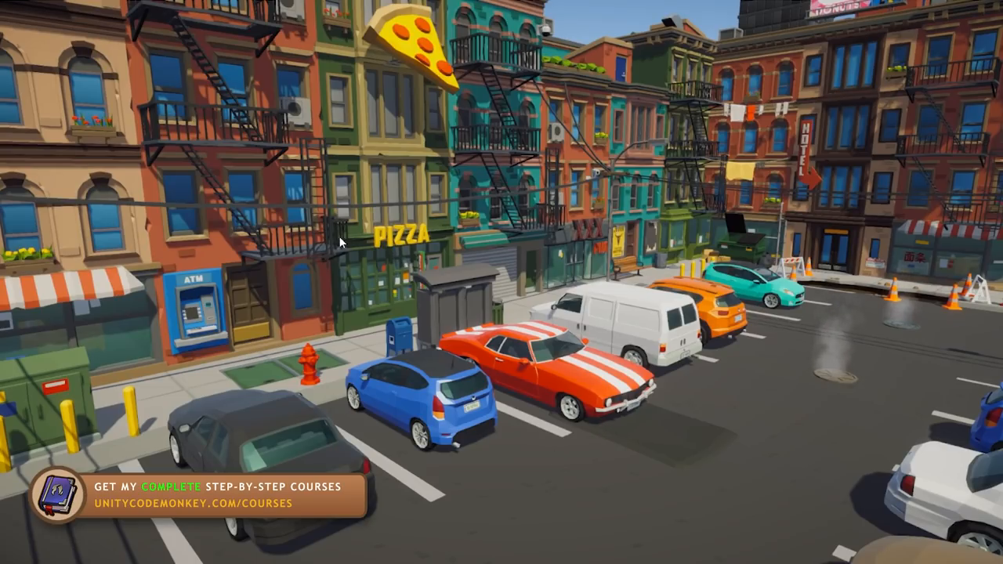
{"action": "mouse_move", "coordinate": [480, 229]}
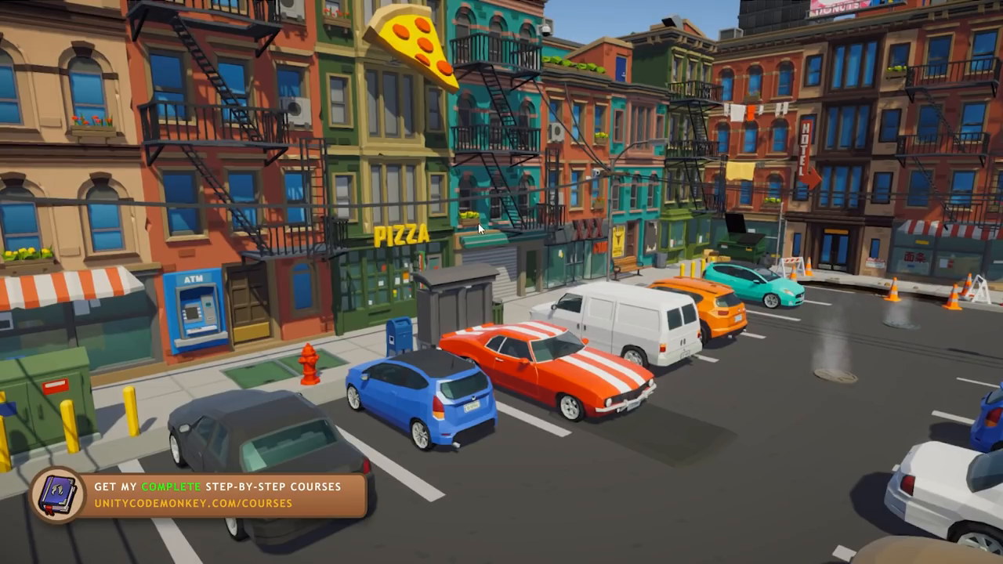